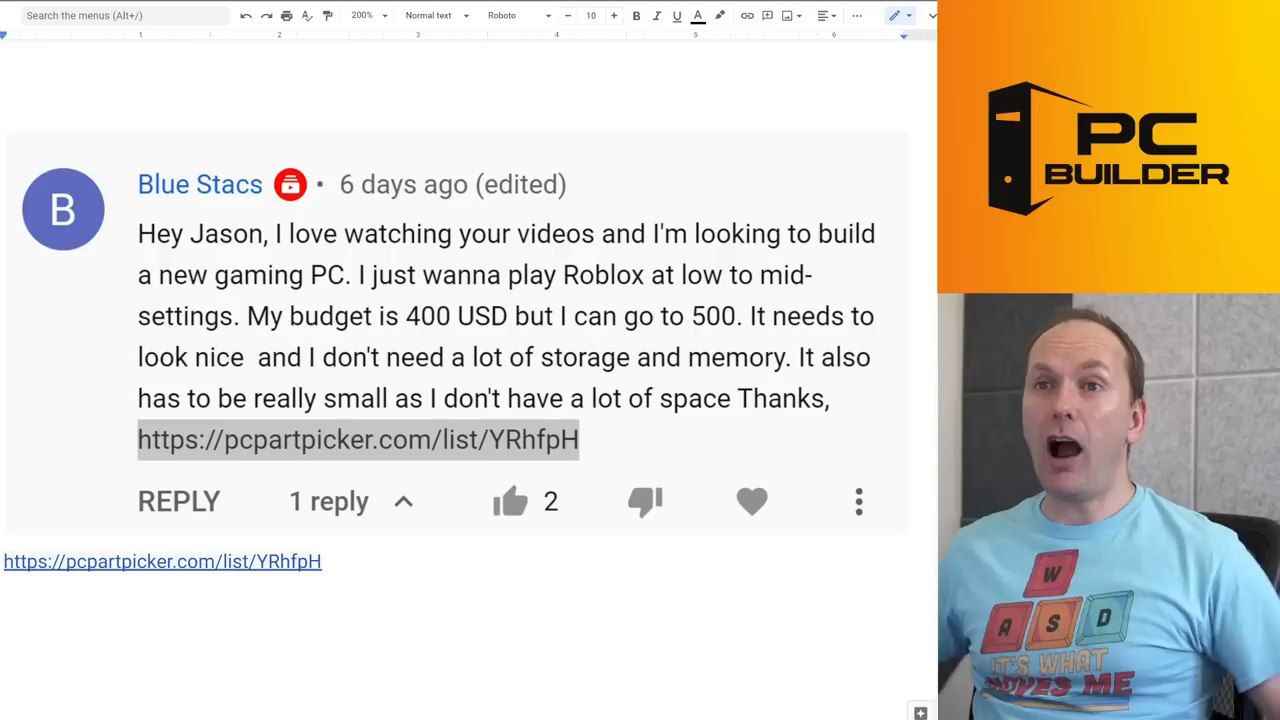
Step: Select and open the pcpartpicker.com/list/YRhfpH link in the viewer's comment
{"action": "left_click_drag", "start_coordinate": [357, 275], "coordinate": [241, 316]}
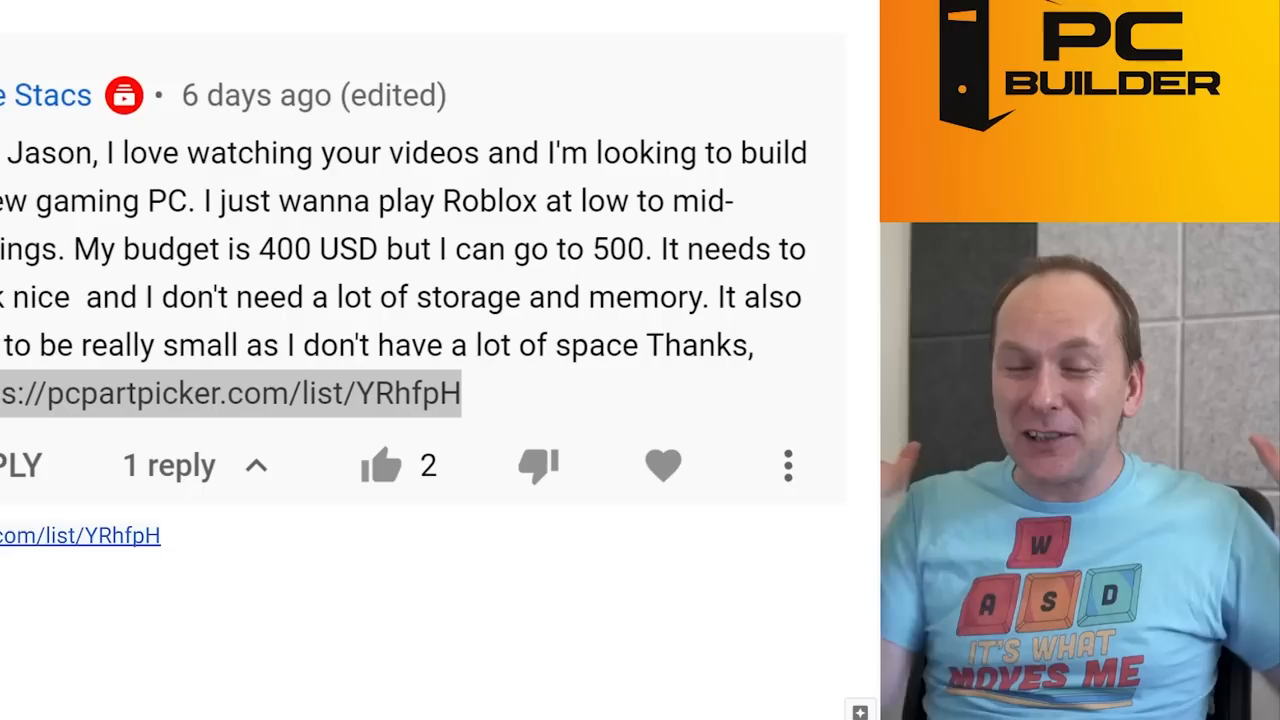
{"action": "left_click", "coordinate": [80, 535]}
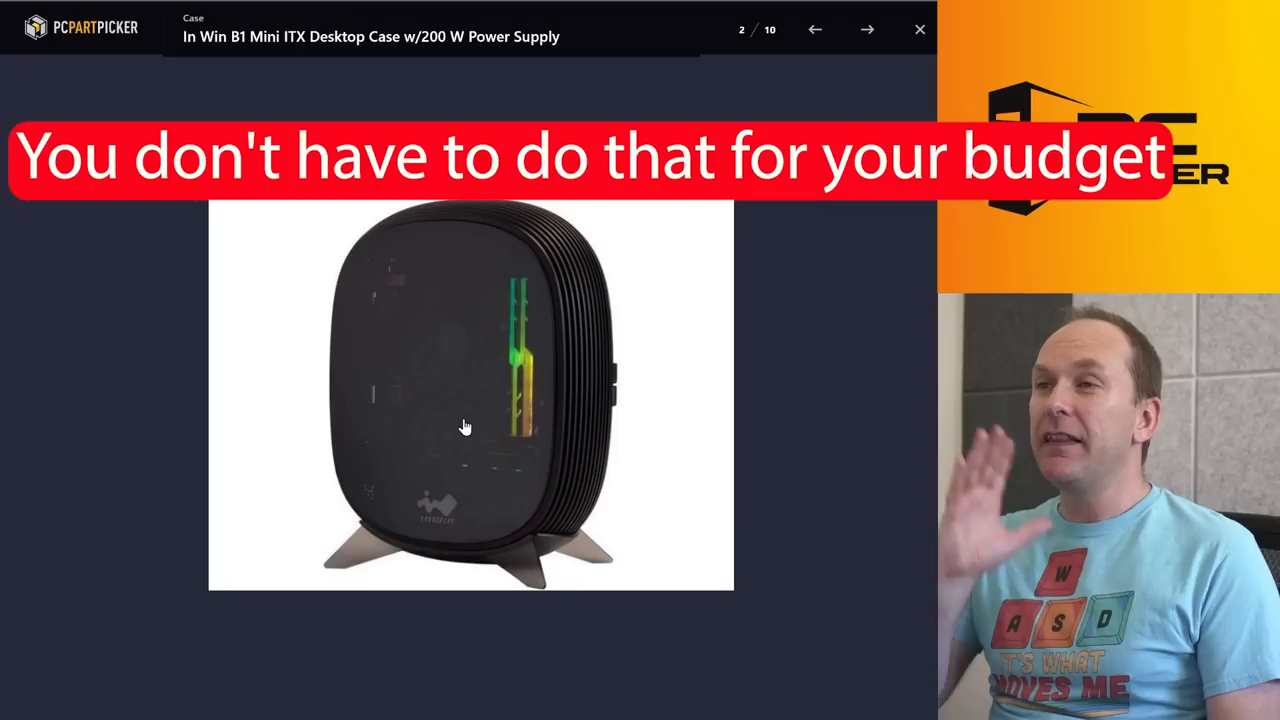
Step: Close the In Win B1 case photo to see the full $538.85 parts list
{"action": "left_click", "coordinate": [918, 29]}
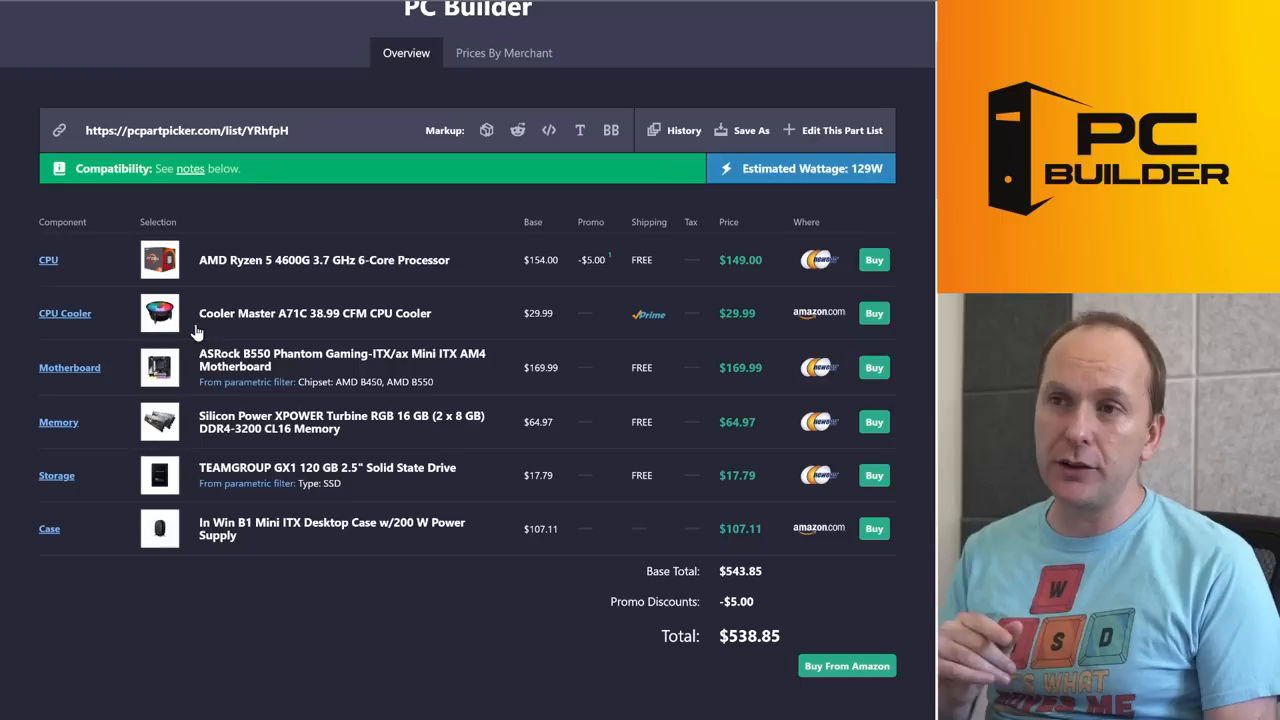
{"action": "left_click", "coordinate": [314, 313]}
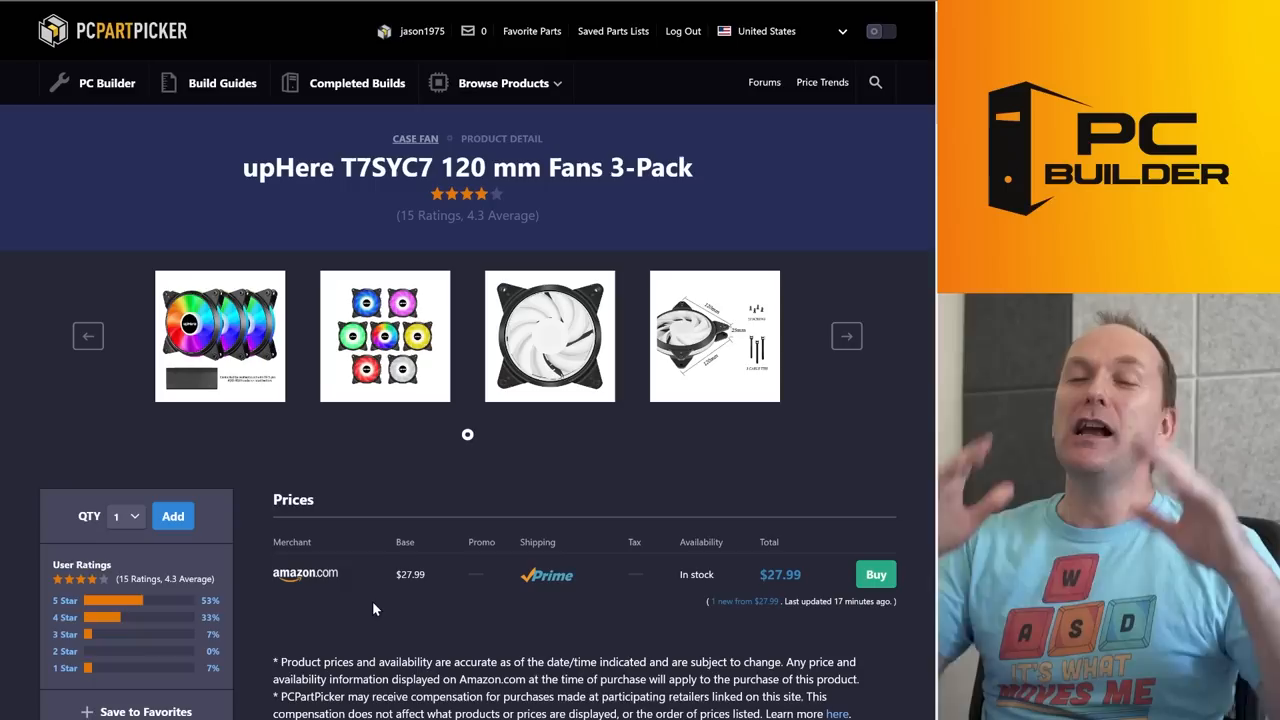
Step: Enlarge the upHere fan 3-pack photos, then close the gallery
{"action": "left_click", "coordinate": [220, 335]}
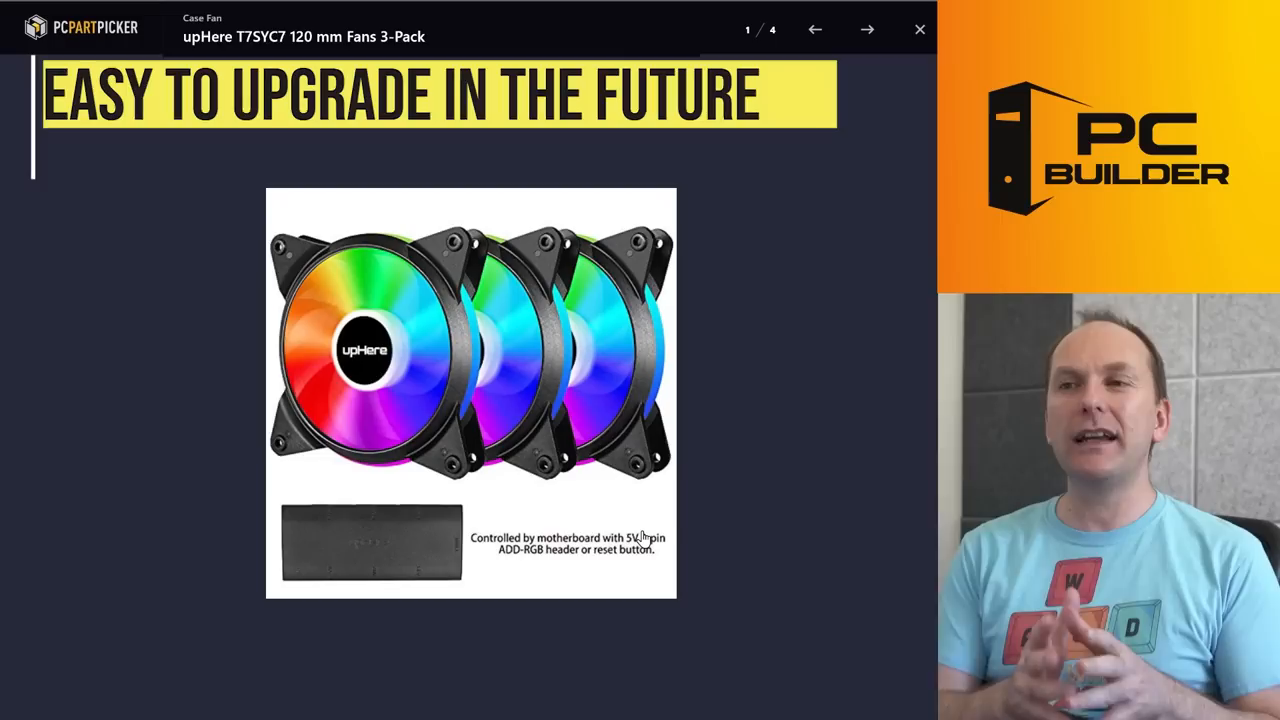
{"action": "left_click", "coordinate": [919, 29]}
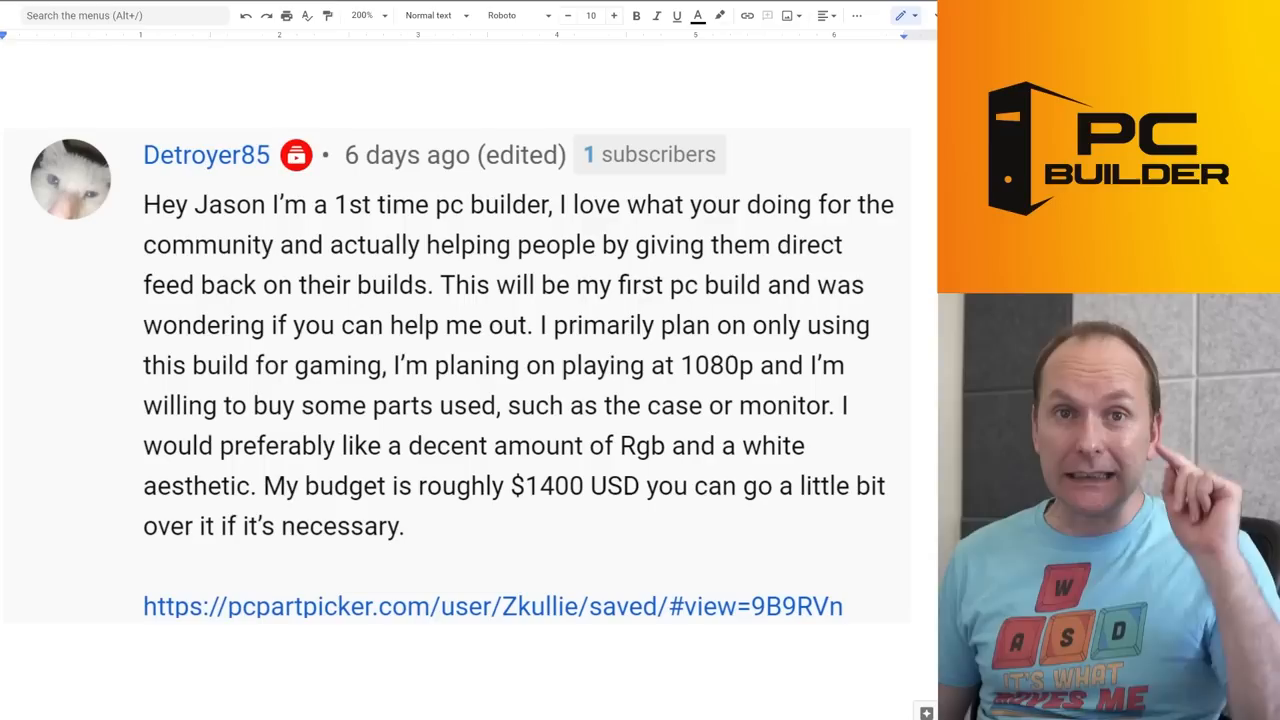
Step: Follow the next viewer's white RGB 1080p build request toward its linked parts
{"action": "left_click", "coordinate": [492, 606]}
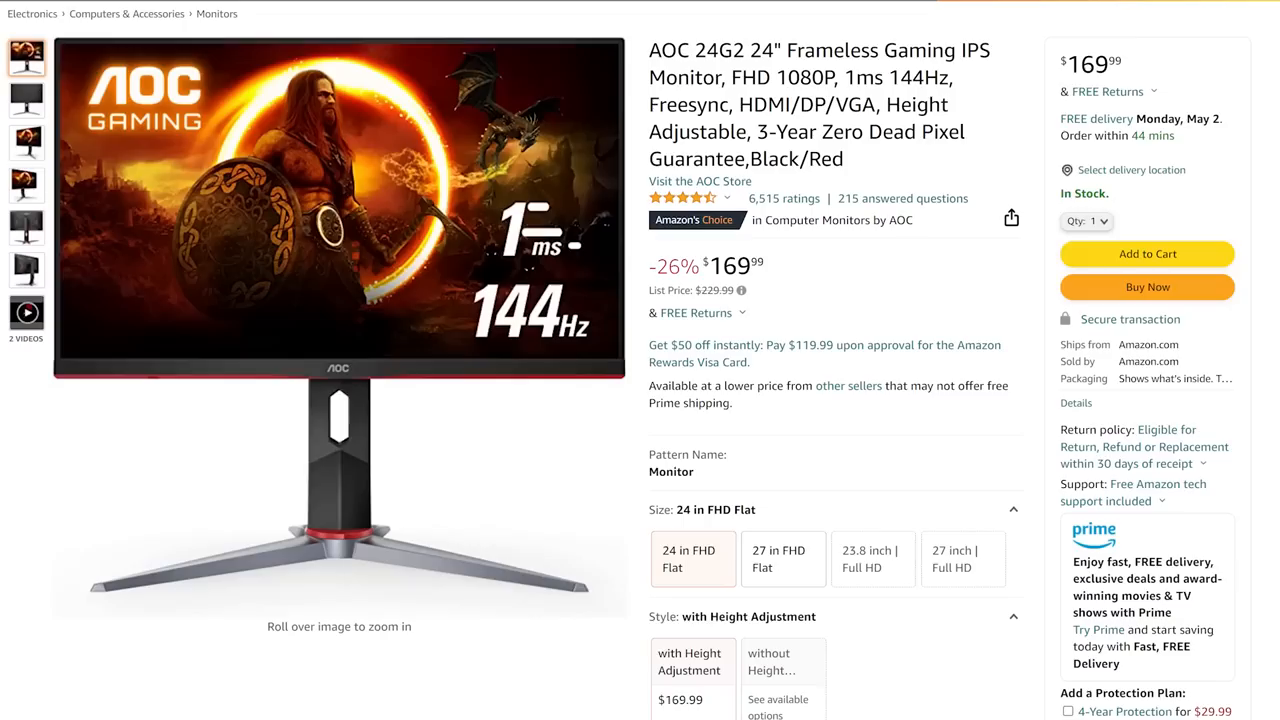
Step: Switch from the AOC 24G2 Amazon listing to the second viewer's $1,360.78 list
{"action": "double_click", "coordinate": [708, 50]}
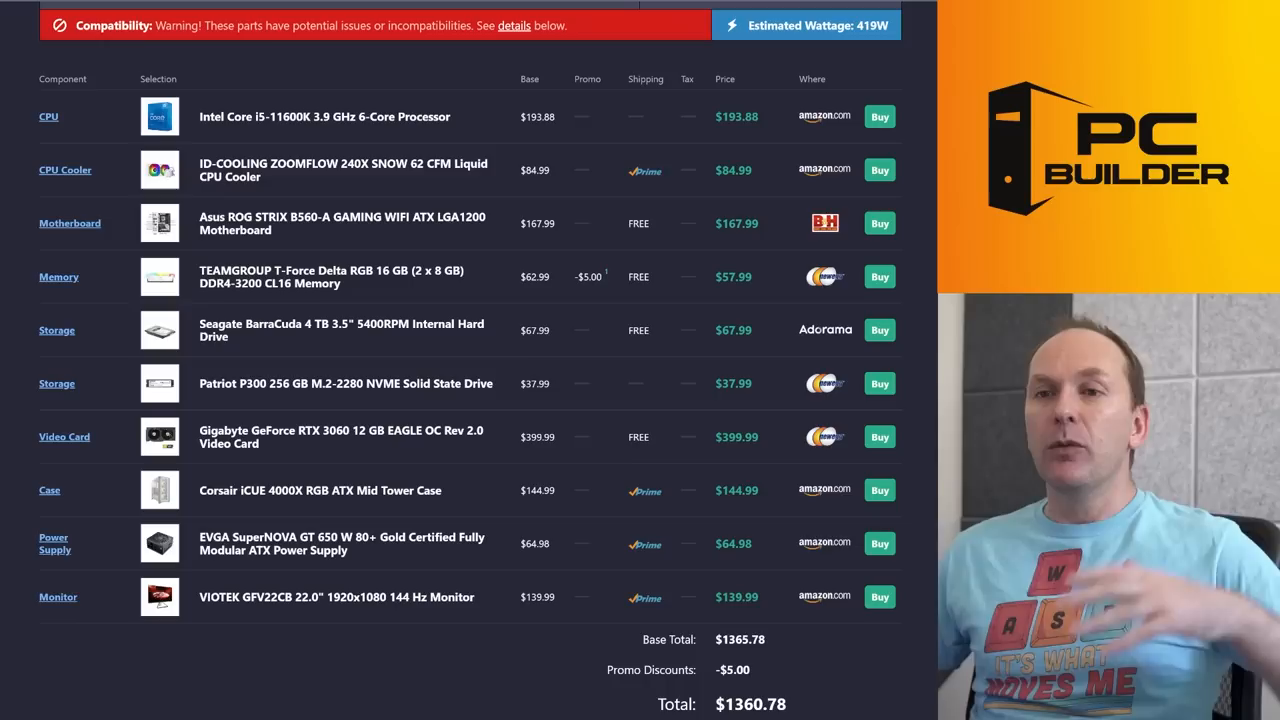
Step: Open the Asus ROG STRIX B560-A GAMING WIFI motherboard's product page
{"action": "left_click", "coordinate": [64, 437]}
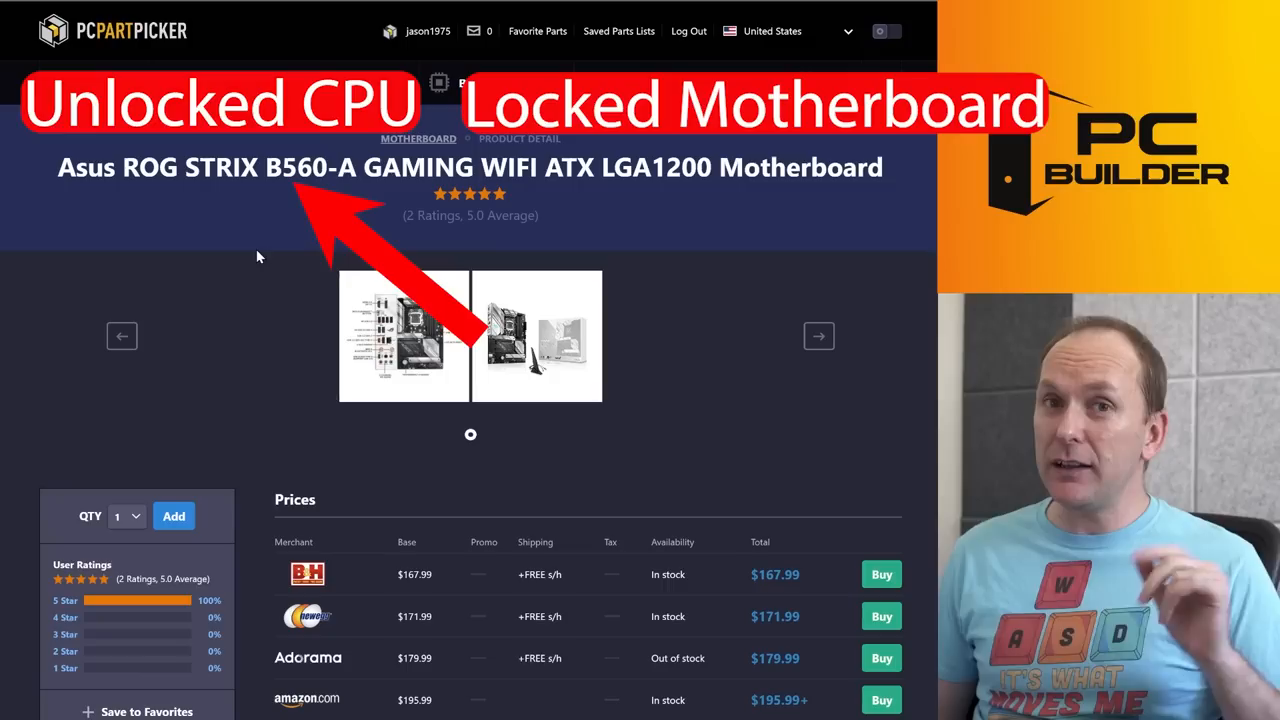
Step: View the B560-A motherboard photos, close them, and open the Patriot P300 SSD page
{"action": "left_click", "coordinate": [403, 335]}
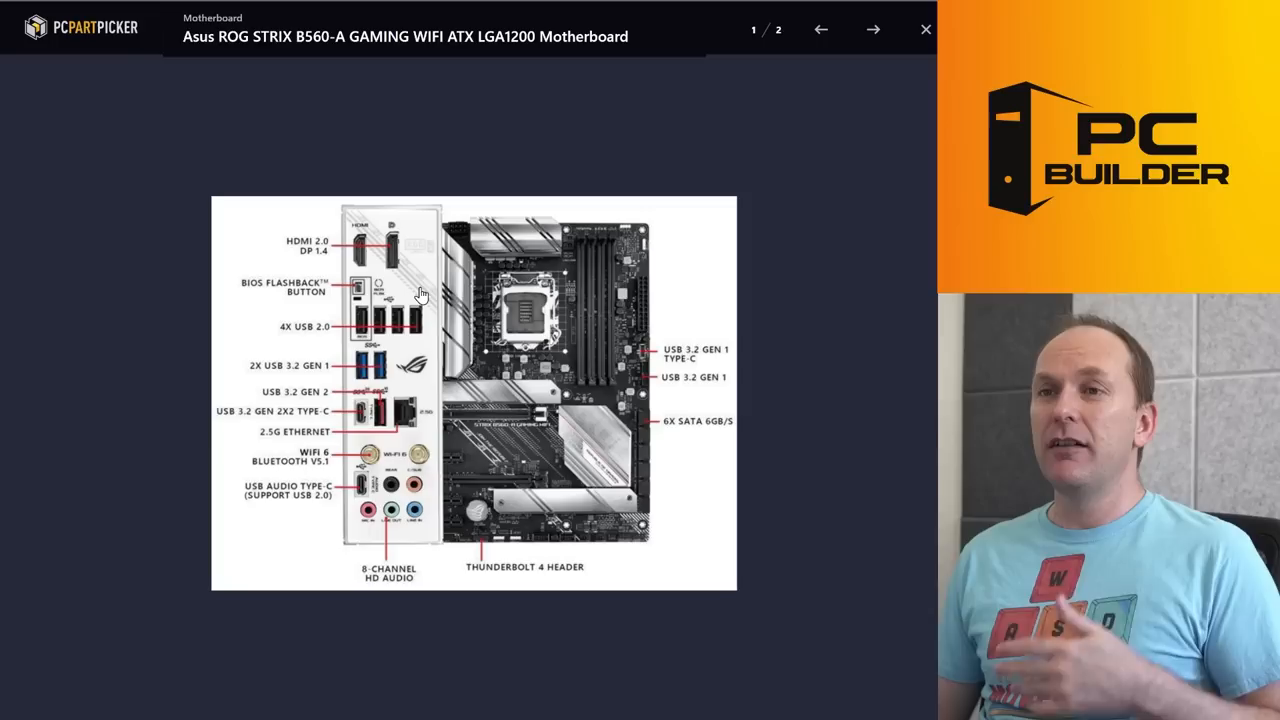
{"action": "left_click", "coordinate": [924, 29]}
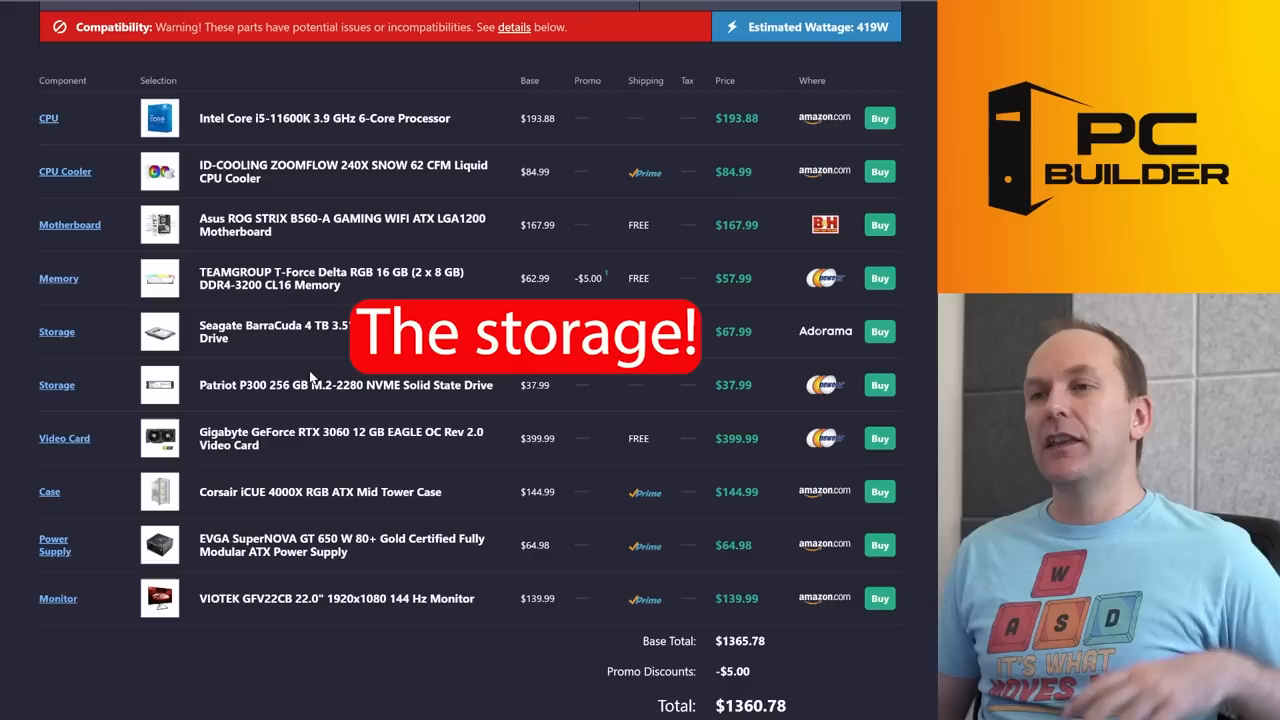
{"action": "left_click", "coordinate": [57, 385]}
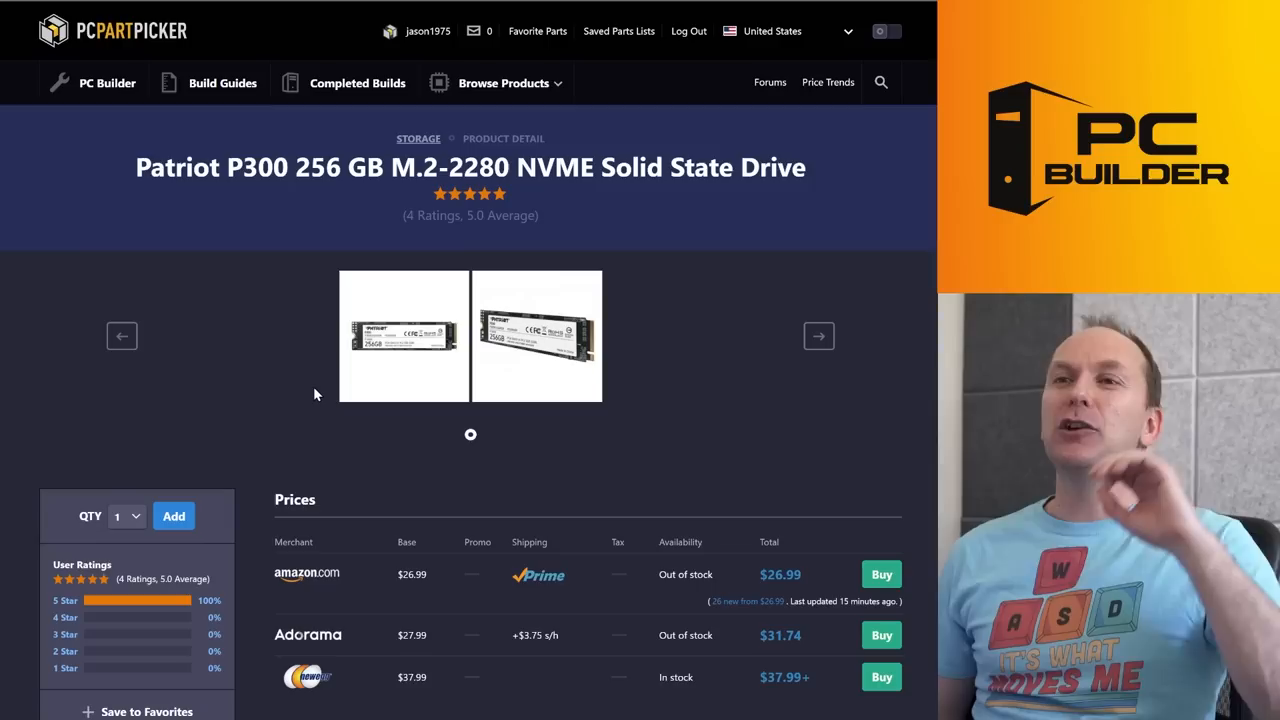
Step: Enlarge the photos of the white Corsair iCUE 4000X RGB case
{"action": "scroll", "scroll_direction": "down", "scroll_amount": 3}
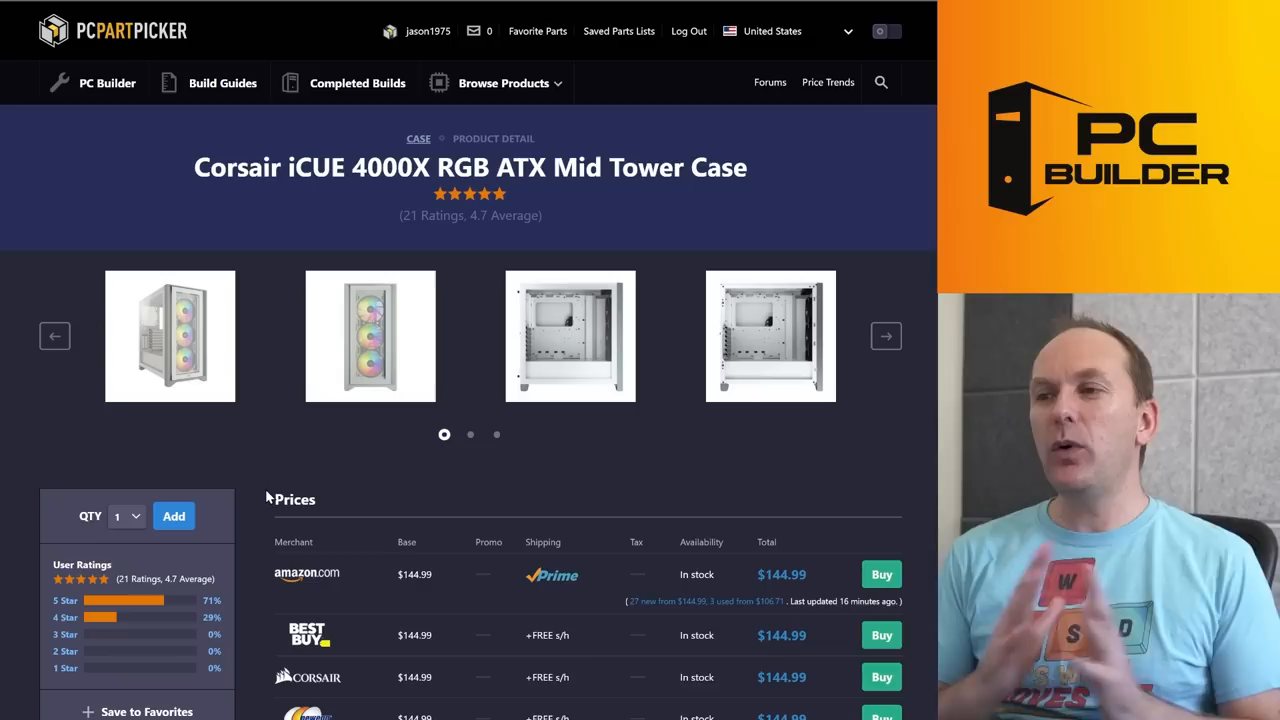
{"action": "left_click", "coordinate": [170, 335]}
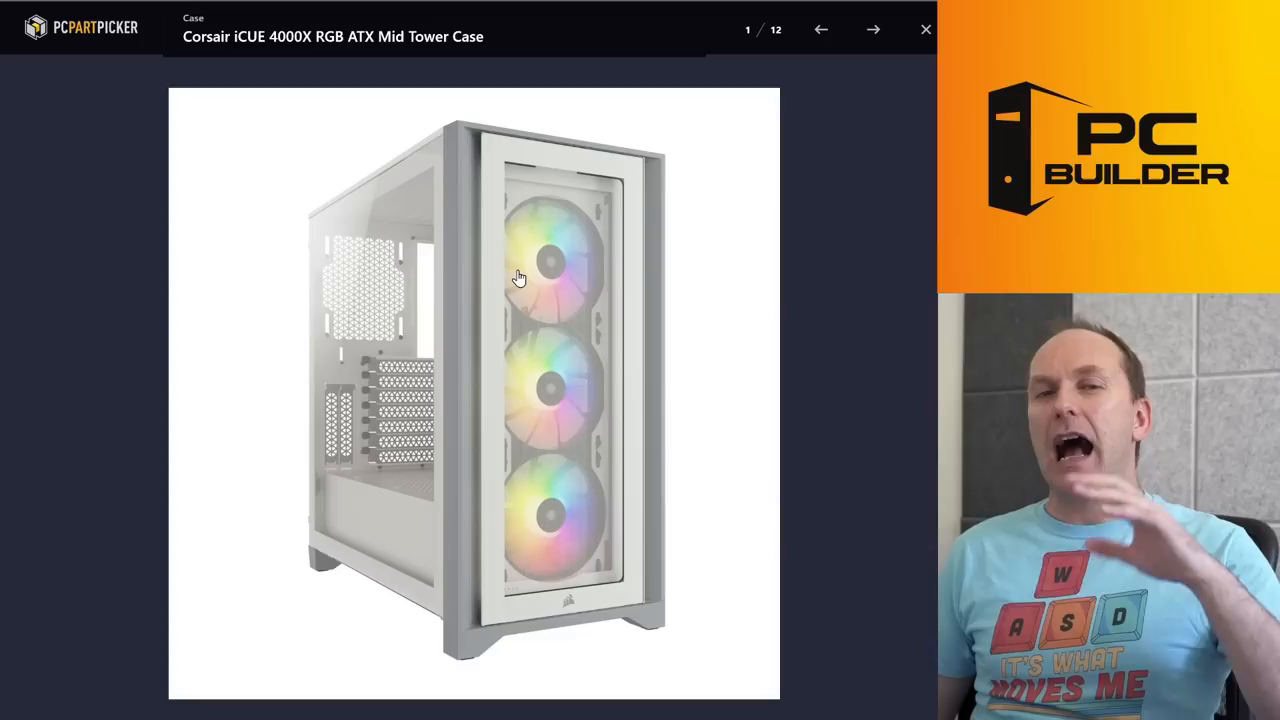
Step: Close the case photos, open the ID-COOLING ZOOMFLOW 240X cooler, then the white Ryzen list
{"action": "left_click", "coordinate": [924, 28]}
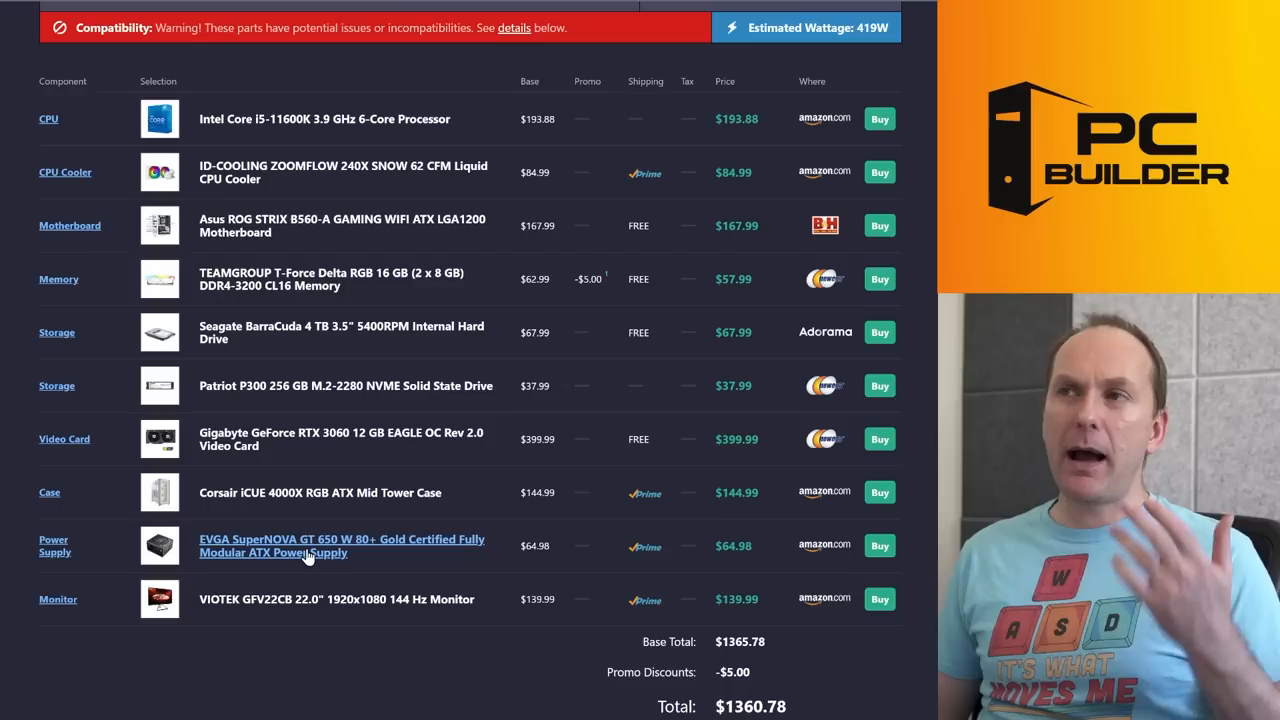
{"action": "left_click", "coordinate": [341, 545]}
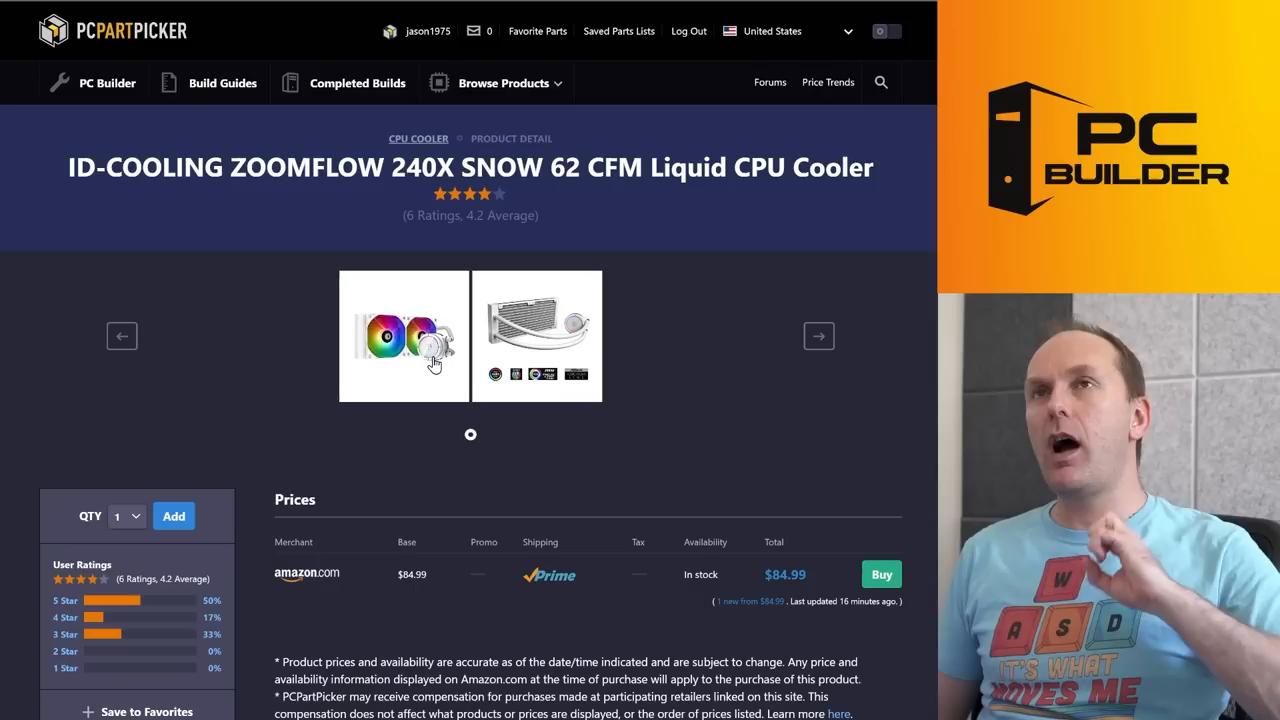
{"action": "left_click", "coordinate": [403, 336]}
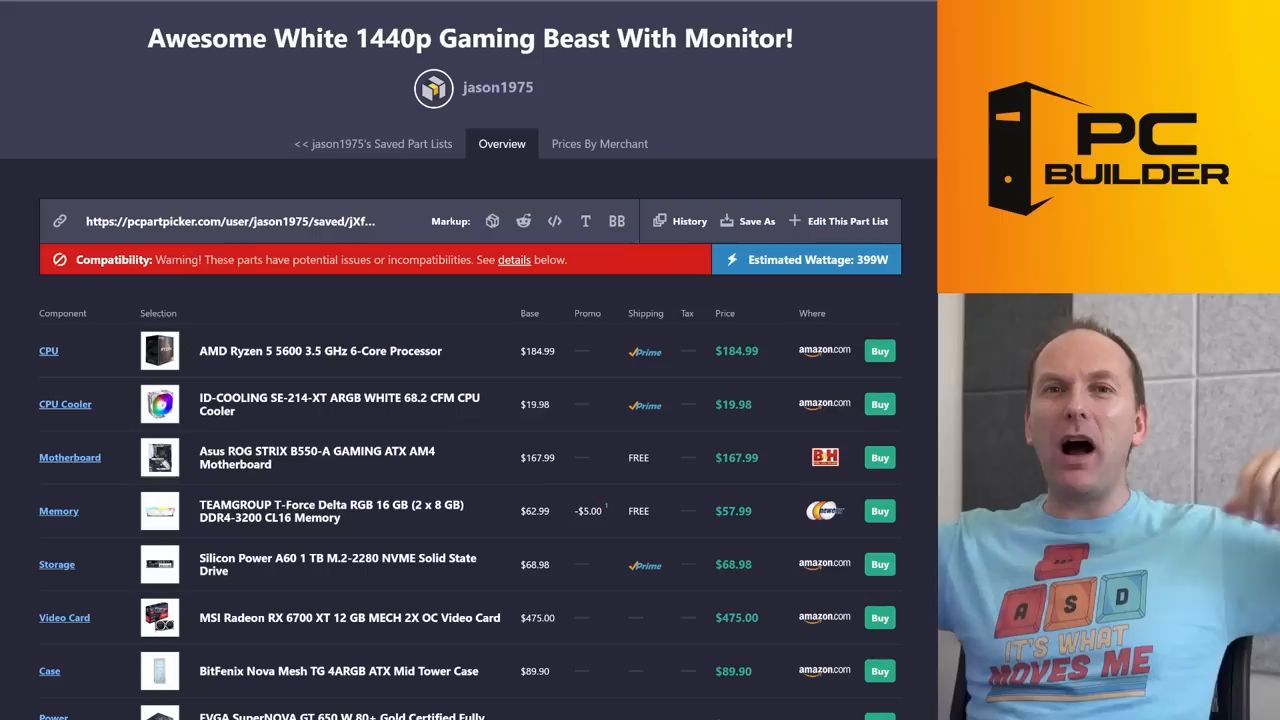
Step: Scroll through the white Ryzen 1440p list's parts, totaling $1,404.81
{"action": "scroll", "scroll_direction": "down", "scroll_amount": 3}
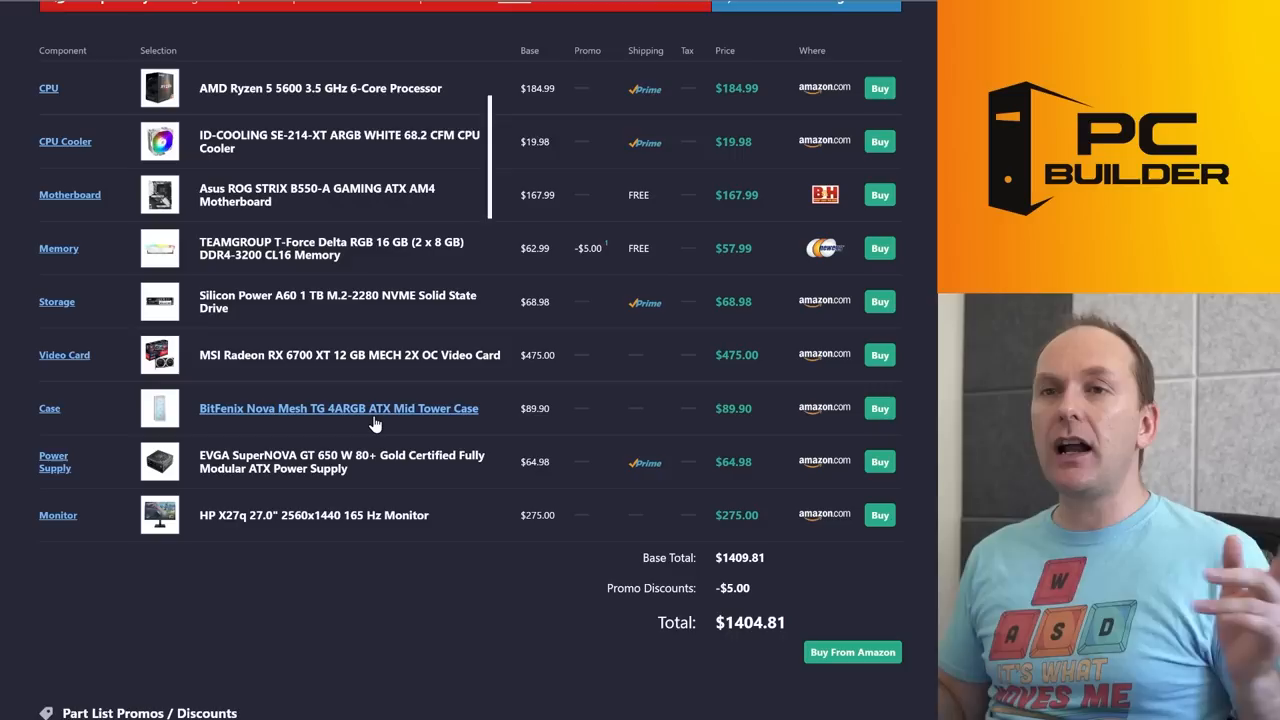
Step: Open the Asus ROG STRIX B550-A Gaming motherboard page, listed at $167.99 from B&H
{"action": "left_click", "coordinate": [317, 195]}
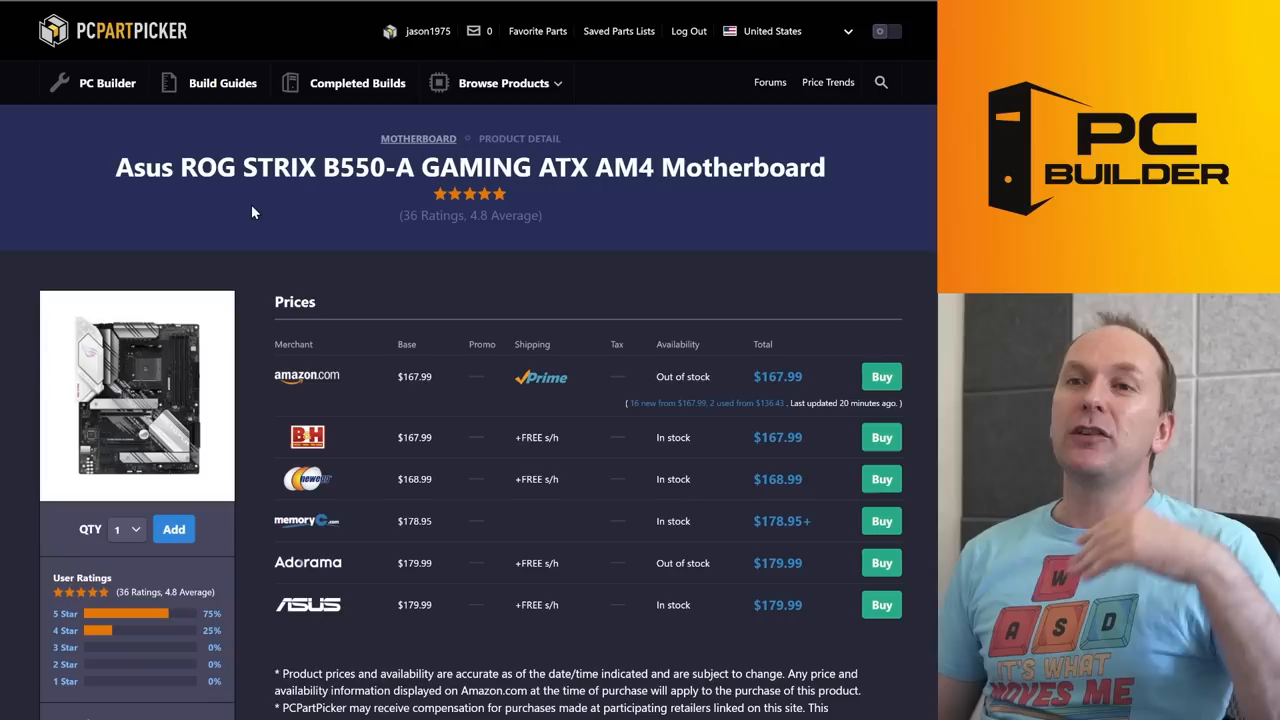
Step: Close the motherboard image and enlarge the ID-COOLING SE-214-XT ARGB White cooler photo
{"action": "left_click", "coordinate": [137, 395]}
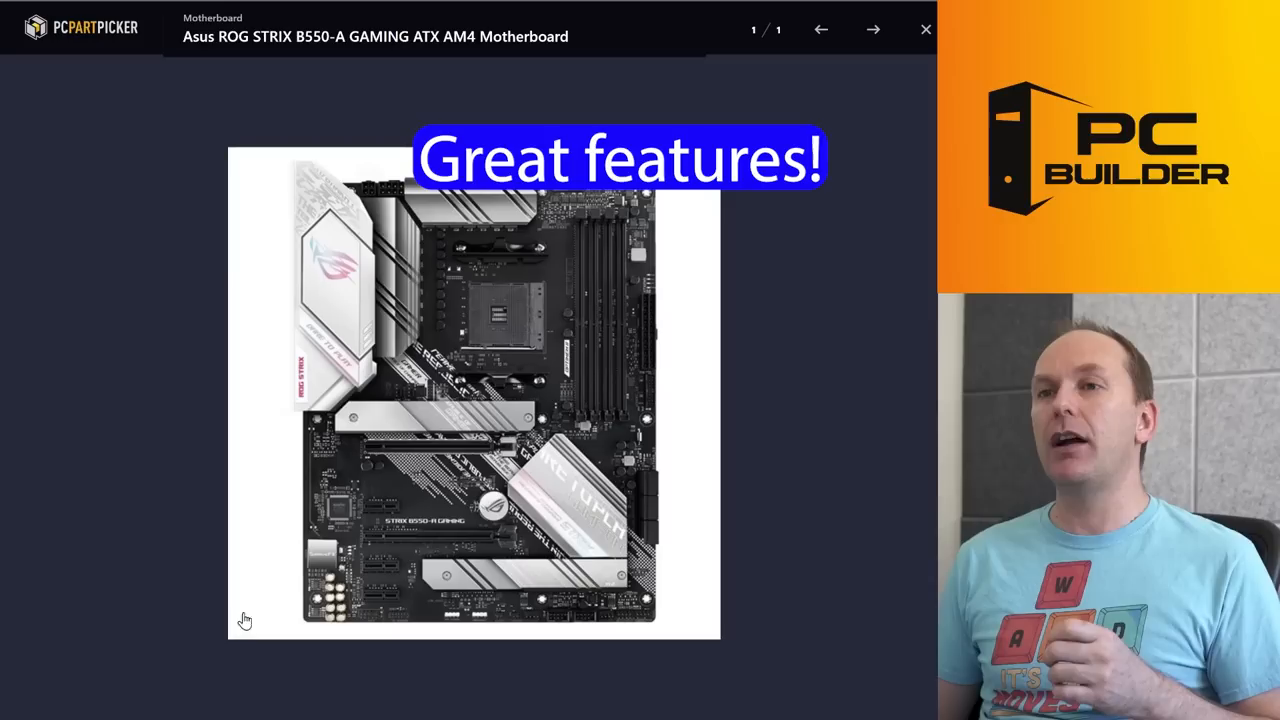
{"action": "left_click", "coordinate": [924, 28]}
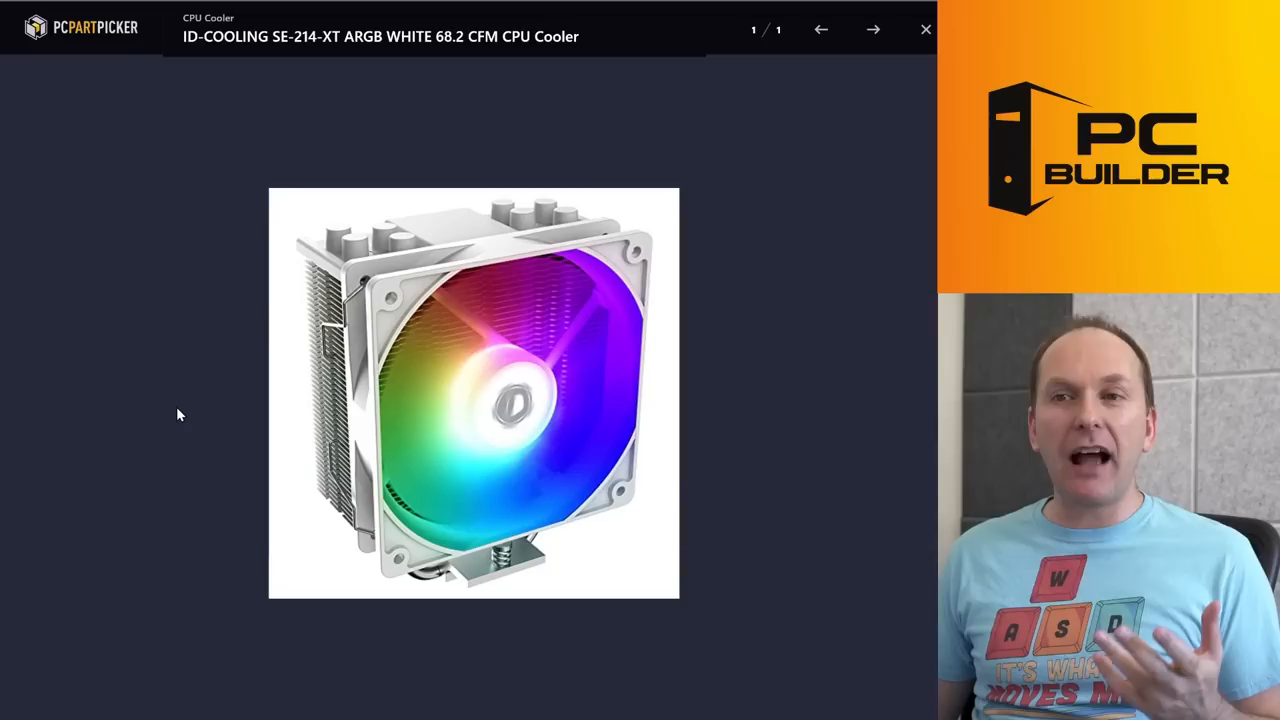
{"action": "left_click", "coordinate": [924, 28]}
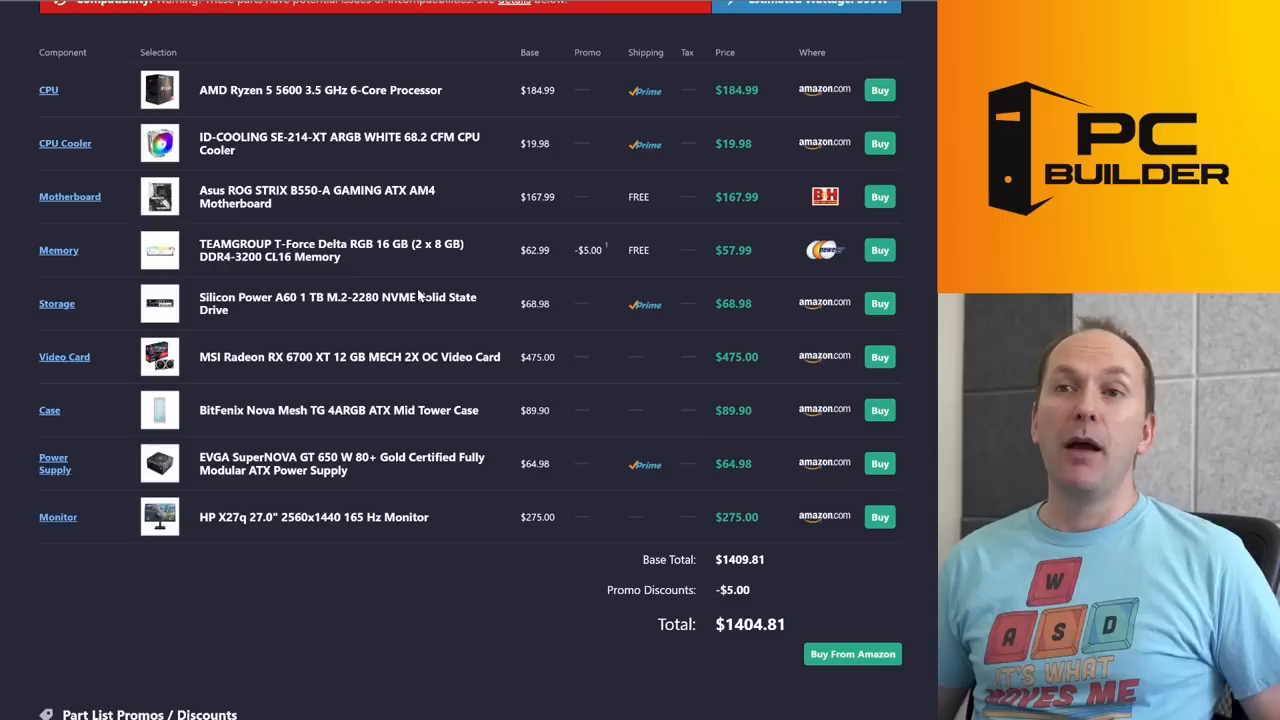
{"action": "mouse_move", "coordinate": [340, 303]}
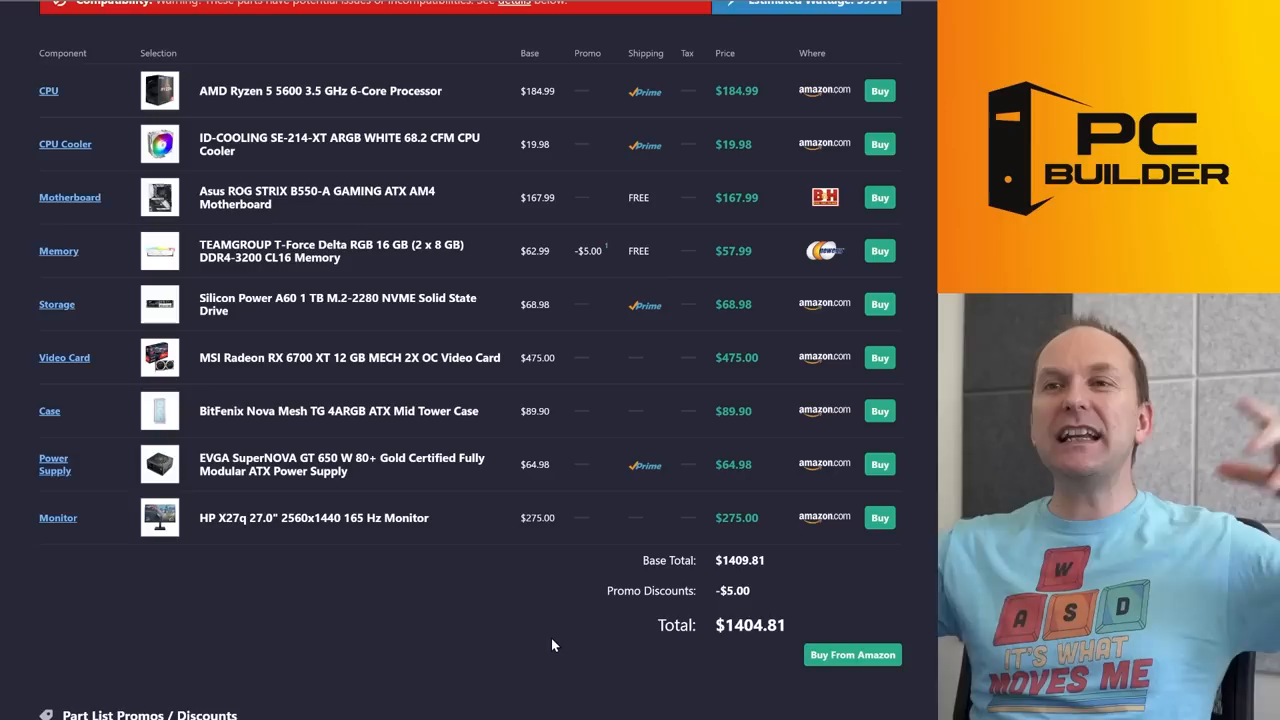
{"action": "scroll", "scroll_direction": "down", "scroll_amount": 3}
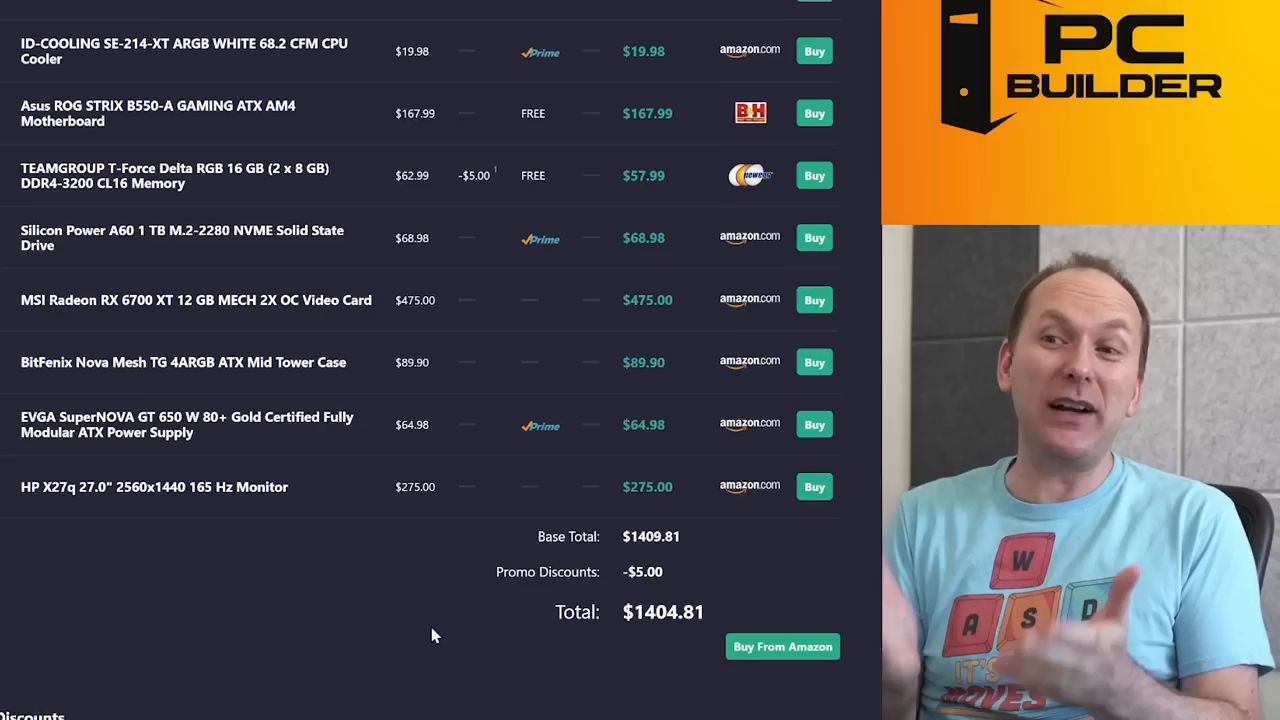
{"action": "scroll", "scroll_direction": "up", "scroll_amount": 3}
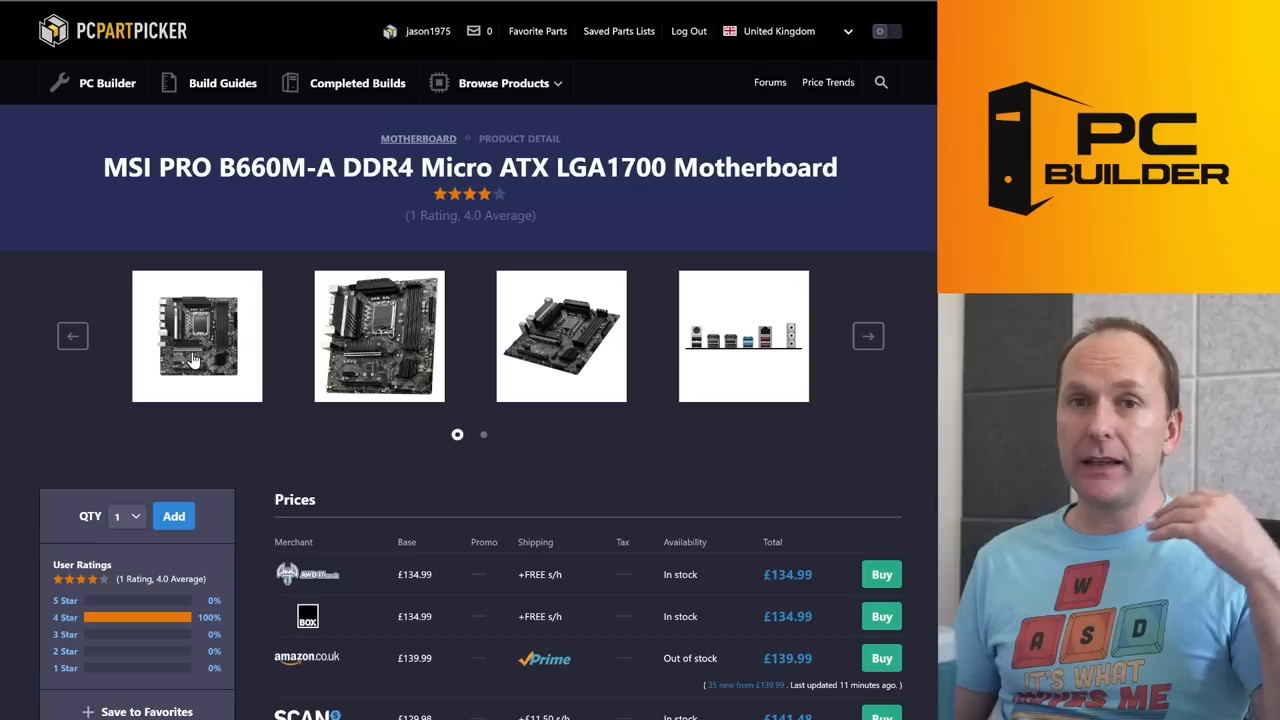
Step: Enlarge the motherboard's product photo and close the viewer again
{"action": "left_click", "coordinate": [197, 336]}
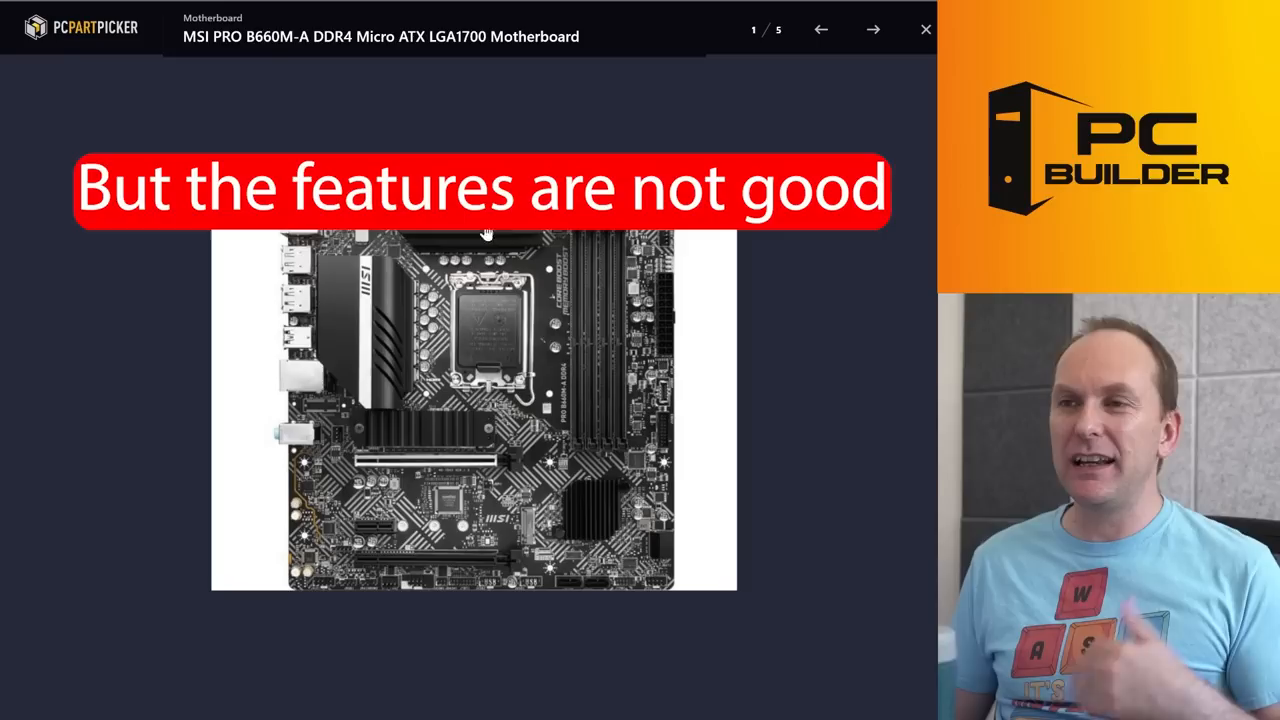
{"action": "left_click", "coordinate": [924, 28]}
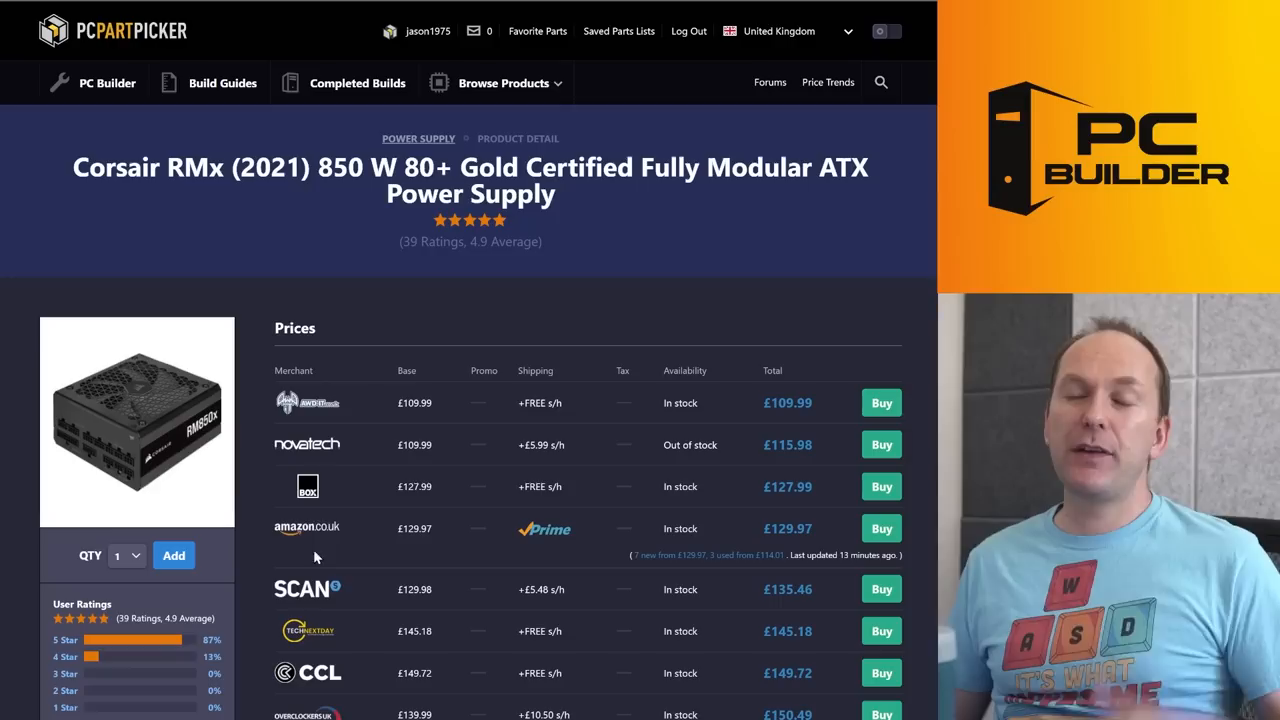
{"action": "mouse_move", "coordinate": [307, 467]}
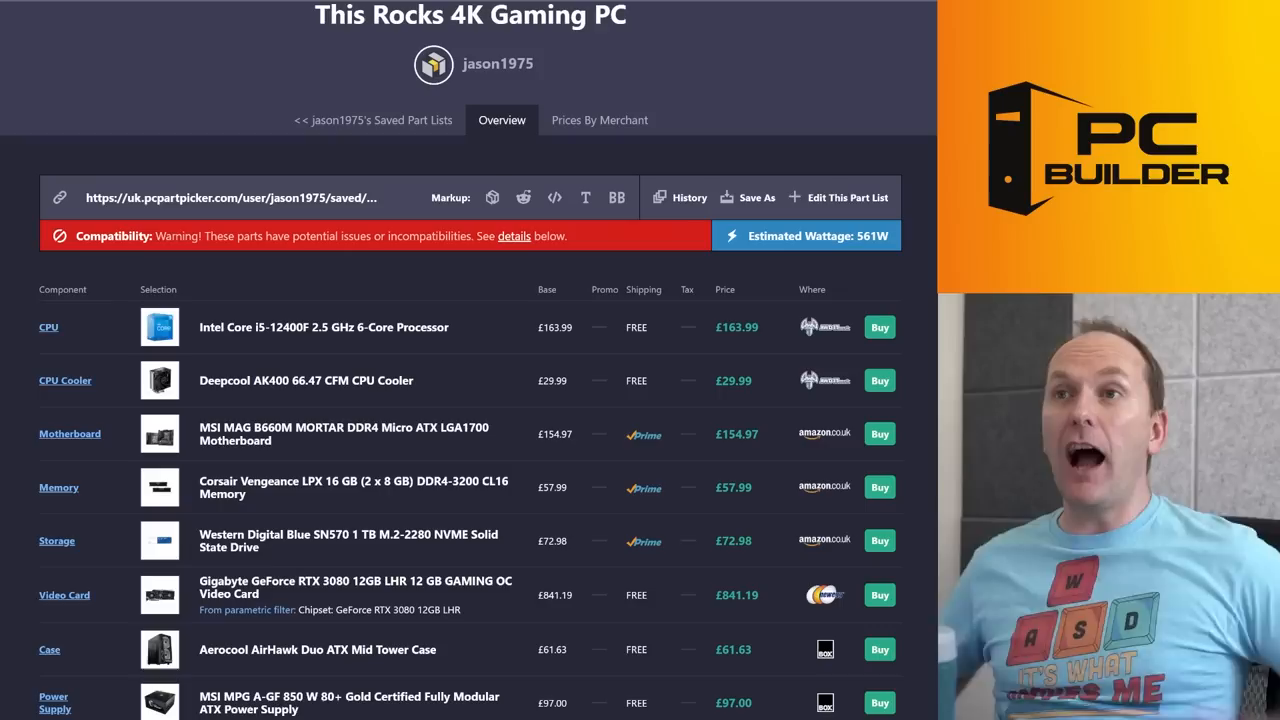
Step: Leave the RTX 3080 page for the £1,479.74 This Rocks 4K Gaming PC list
{"action": "scroll", "scroll_direction": "down", "scroll_amount": 3}
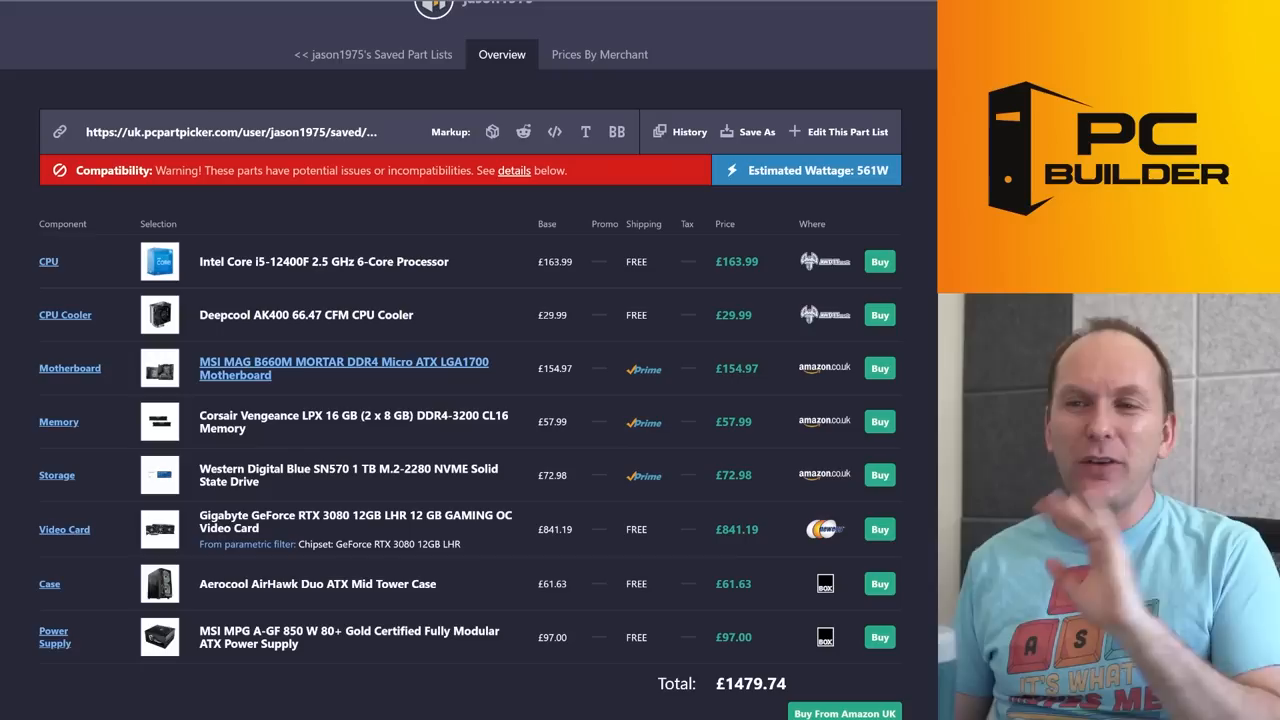
{"action": "left_click", "coordinate": [354, 521]}
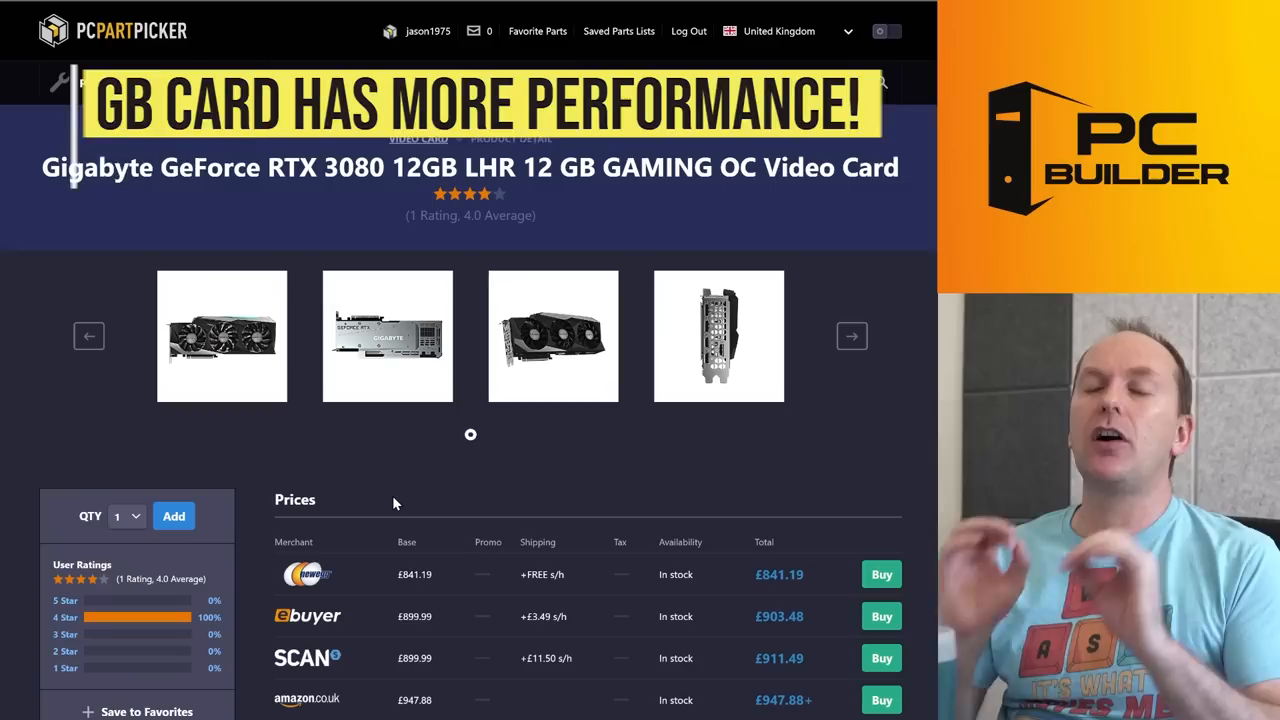
{"action": "scroll", "scroll_direction": "down", "scroll_amount": 3}
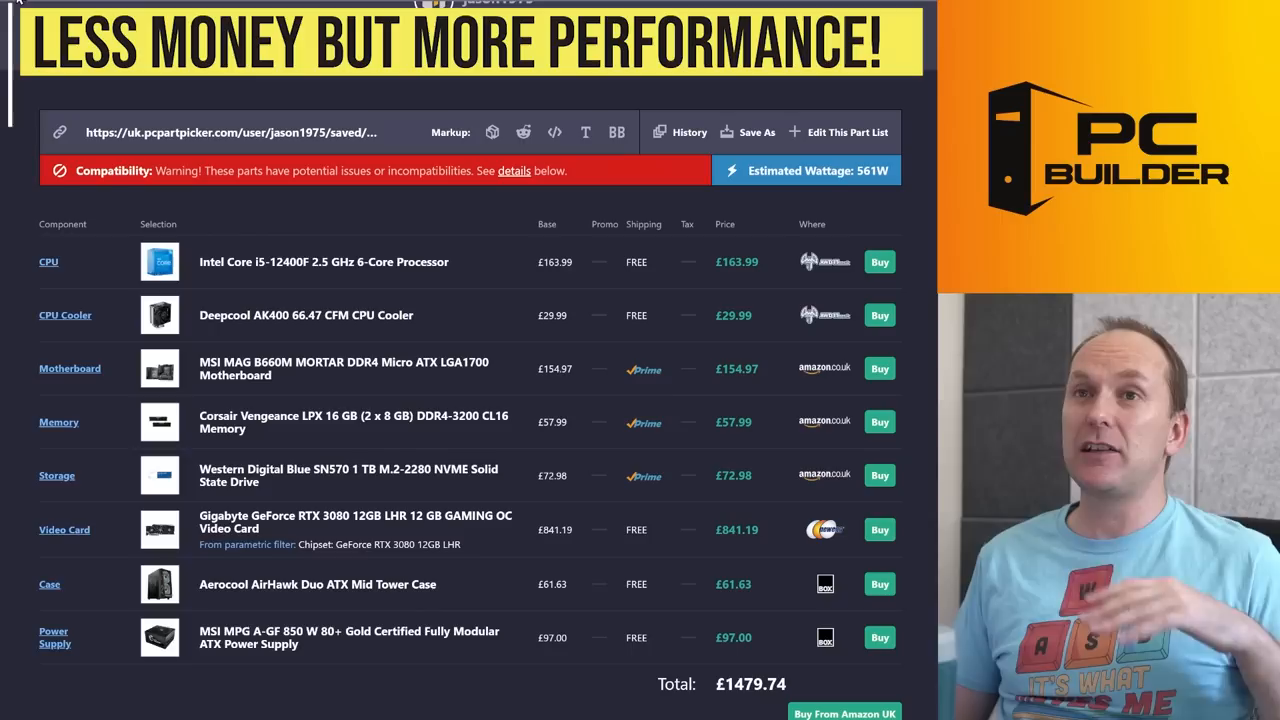
Step: Check the MSI B660M Mortar prices, then open the WD Blue SN570 1 TB SSD page
{"action": "left_click", "coordinate": [324, 261]}
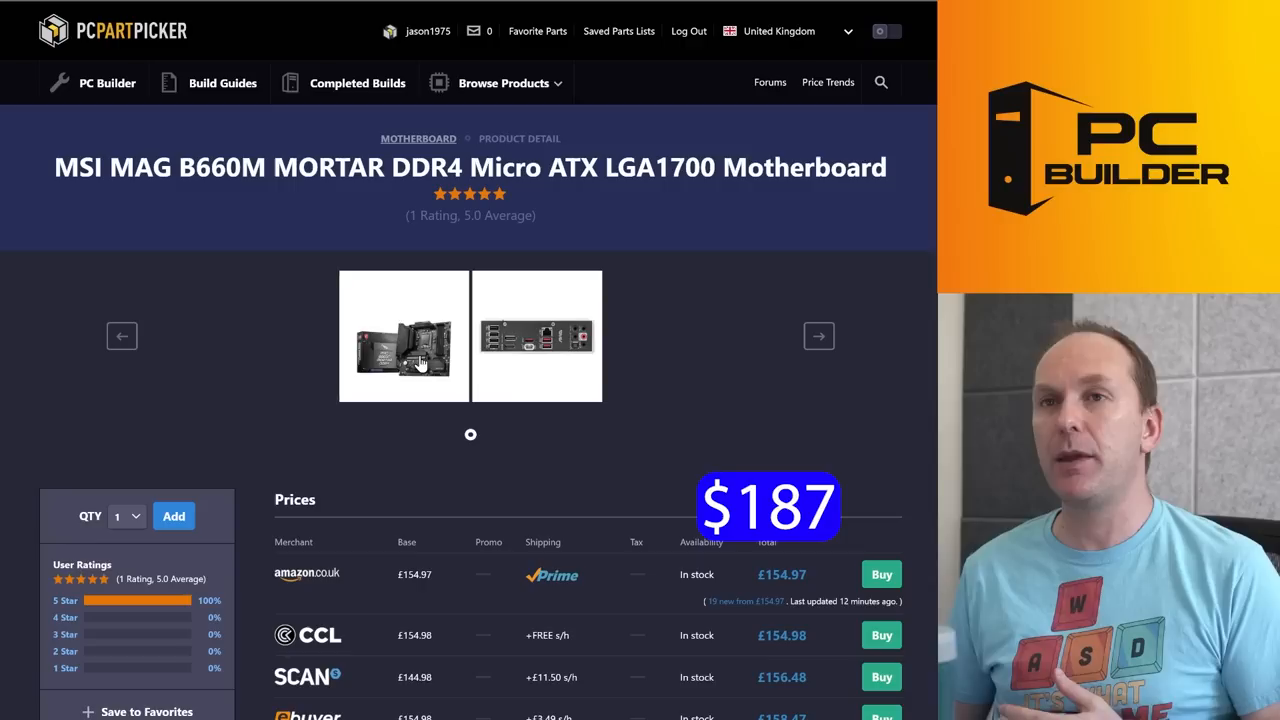
{"action": "left_click", "coordinate": [403, 336]}
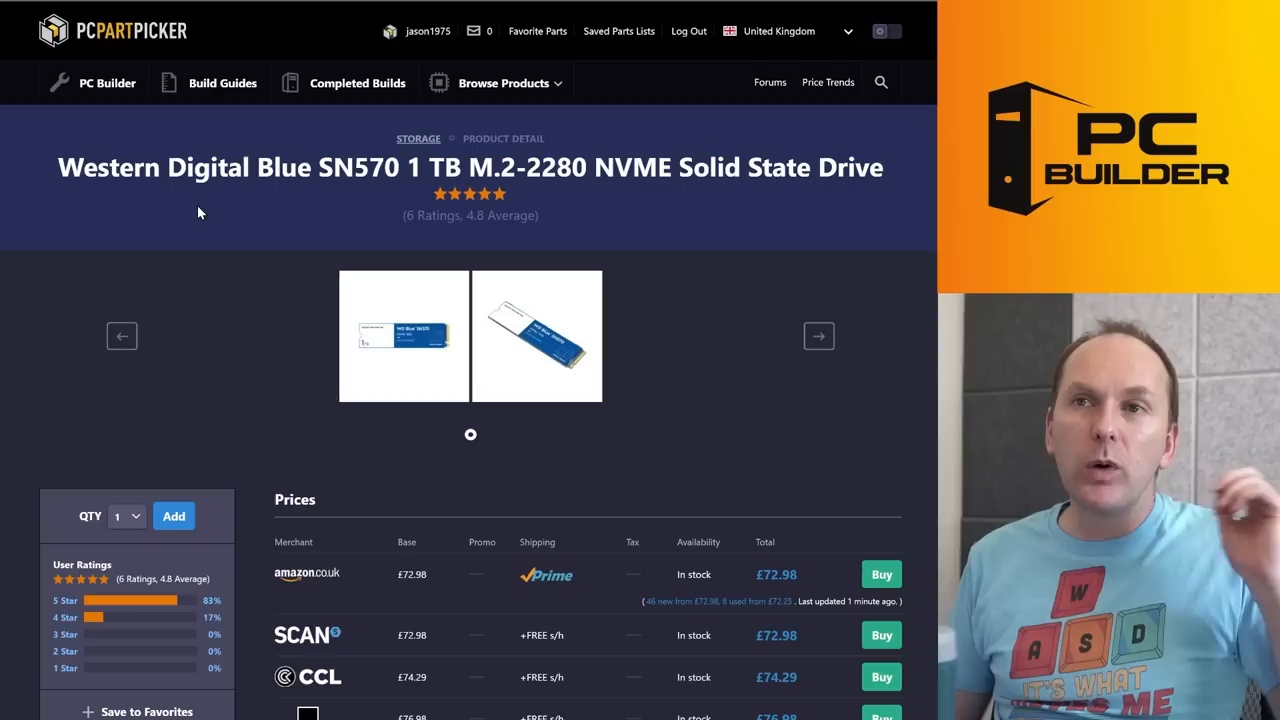
Step: View the WD Blue SN570 SSD's enlarged photo, then close the image viewer
{"action": "left_click", "coordinate": [403, 336]}
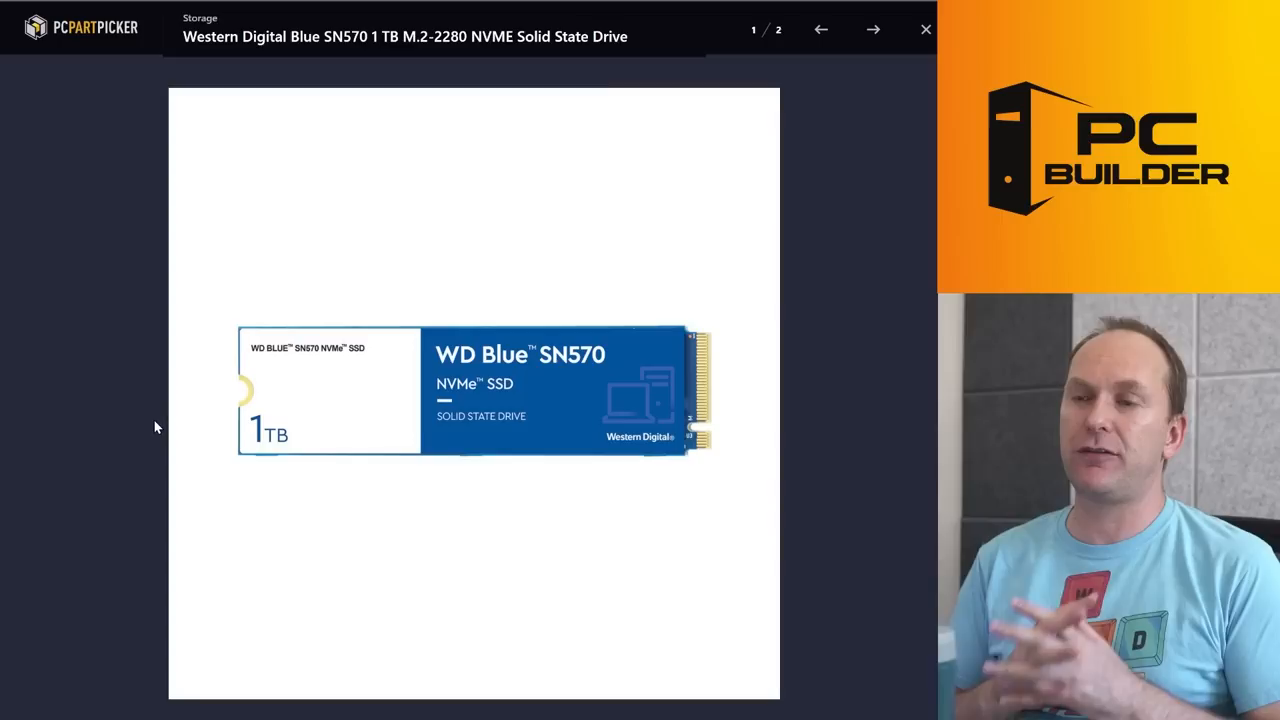
{"action": "left_click", "coordinate": [924, 29]}
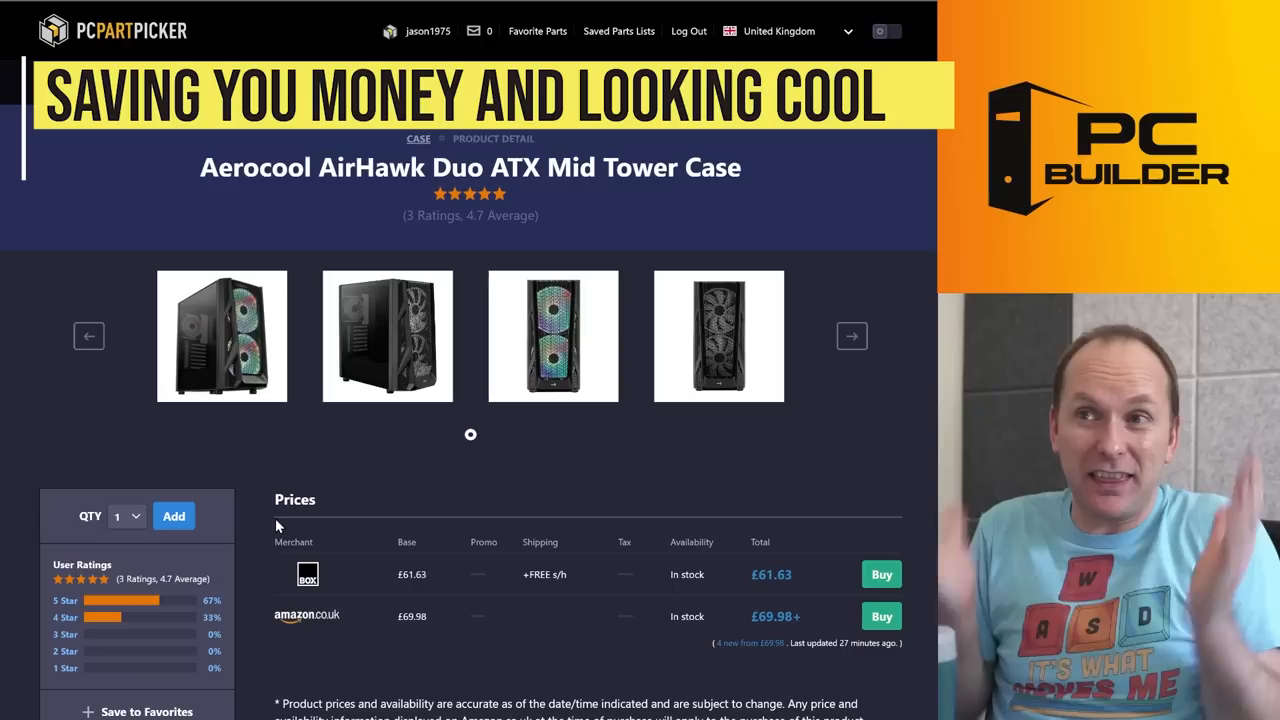
Step: Open the MSI MPG A-GF 850 W Gold power supply page, from £97.00
{"action": "left_click", "coordinate": [221, 335]}
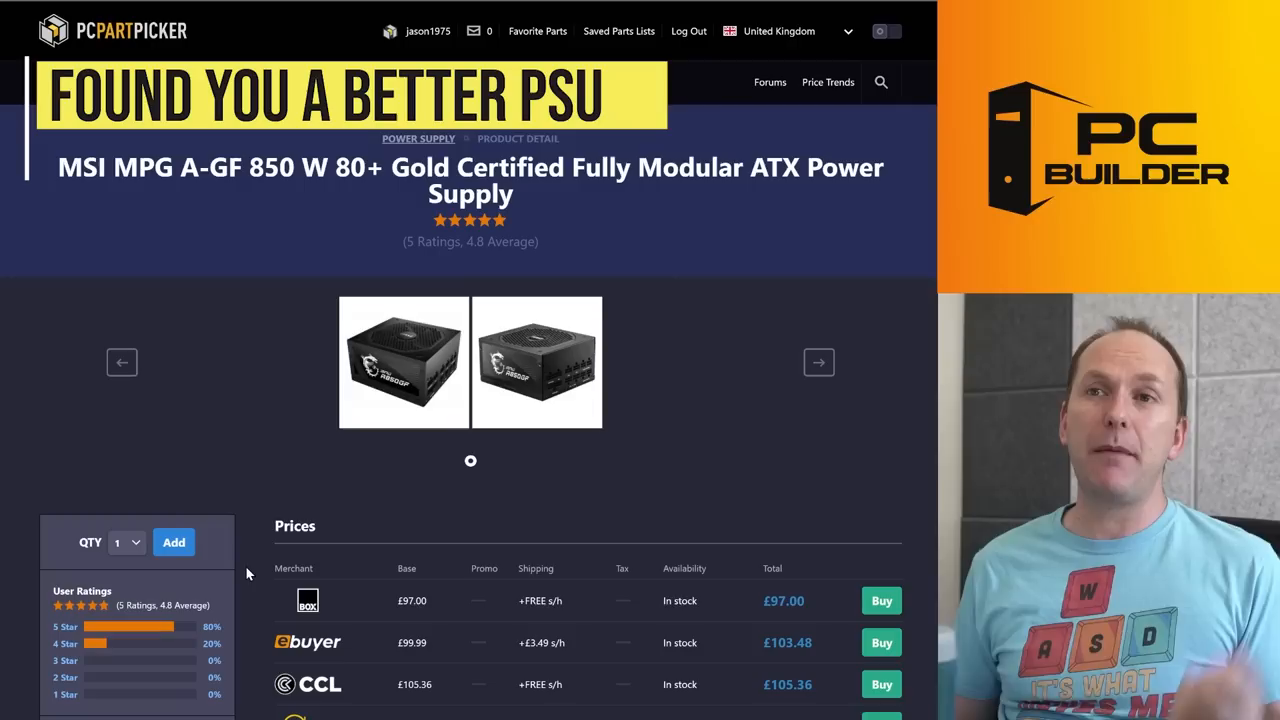
Step: Open the MSI MPG A-GF 850 W's two-photo full-screen image viewer
{"action": "scroll", "scroll_direction": "down", "scroll_amount": 3}
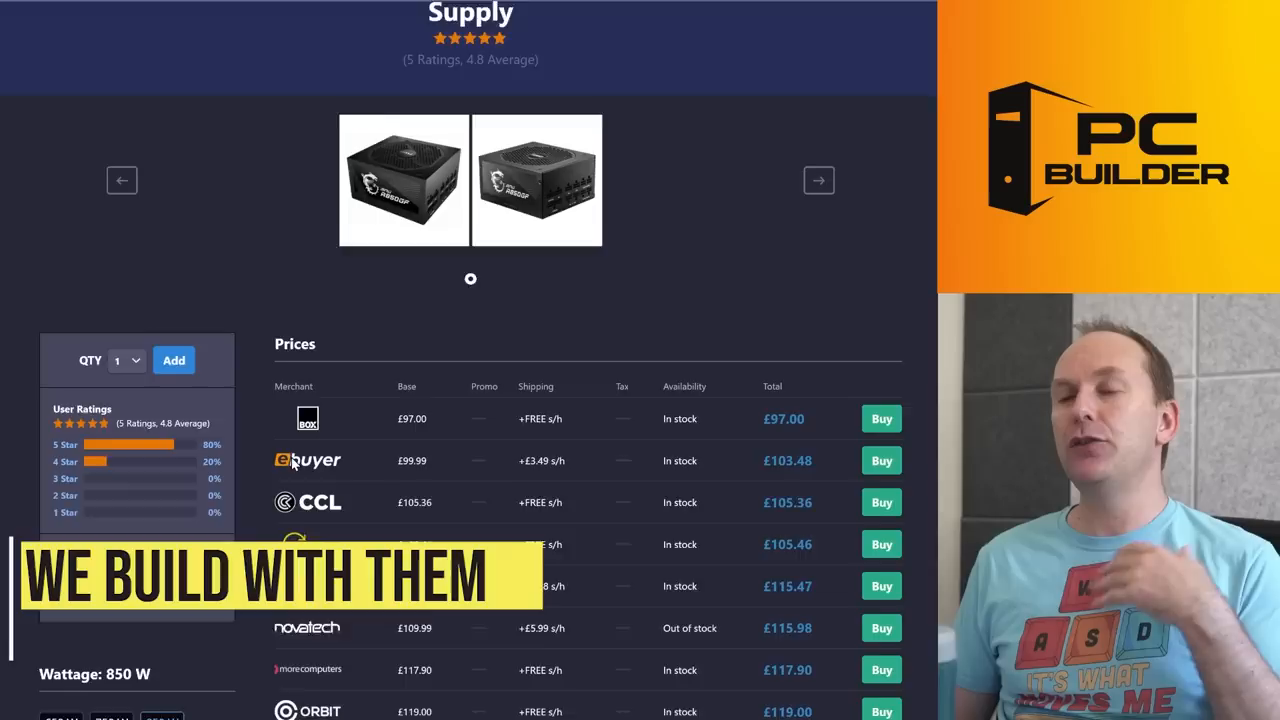
{"action": "left_click", "coordinate": [403, 180]}
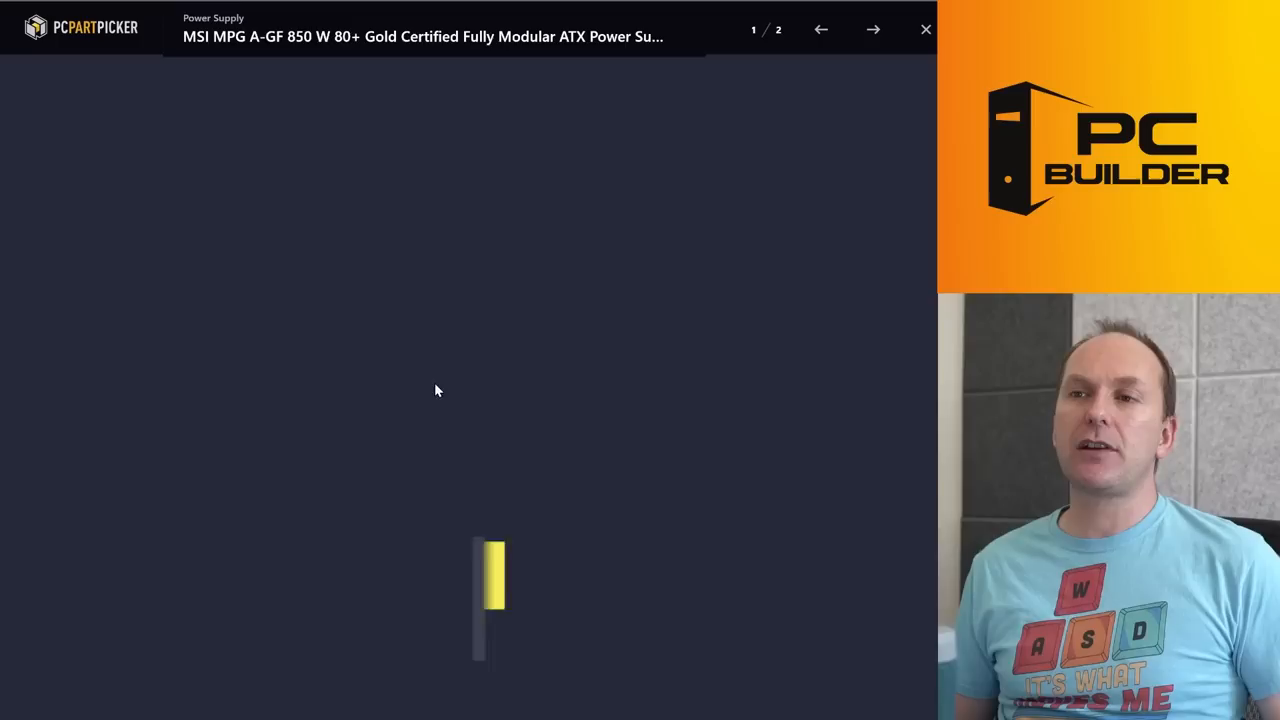